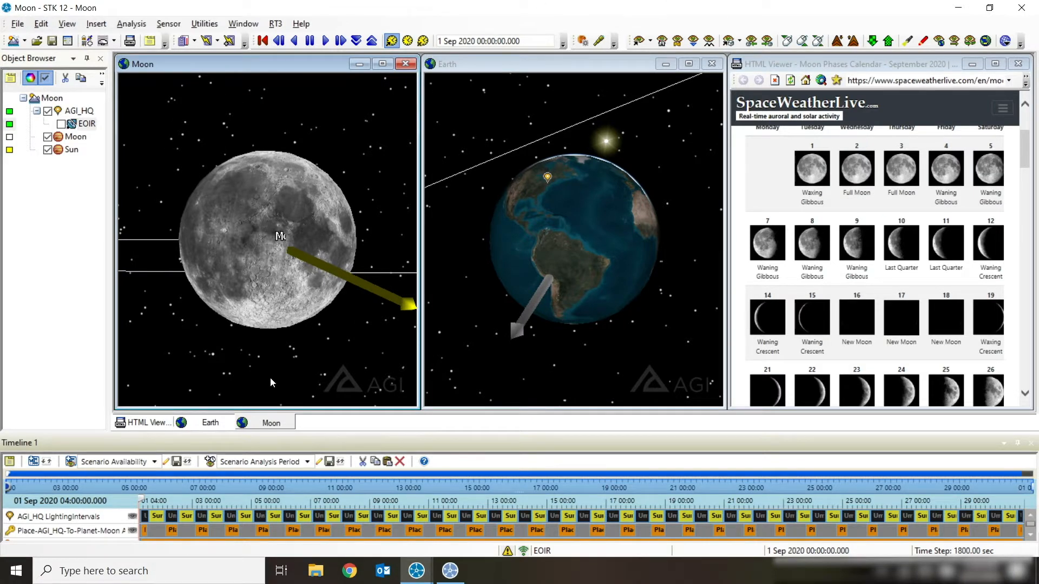
{"action": "mouse_move", "coordinate": [306, 181]}
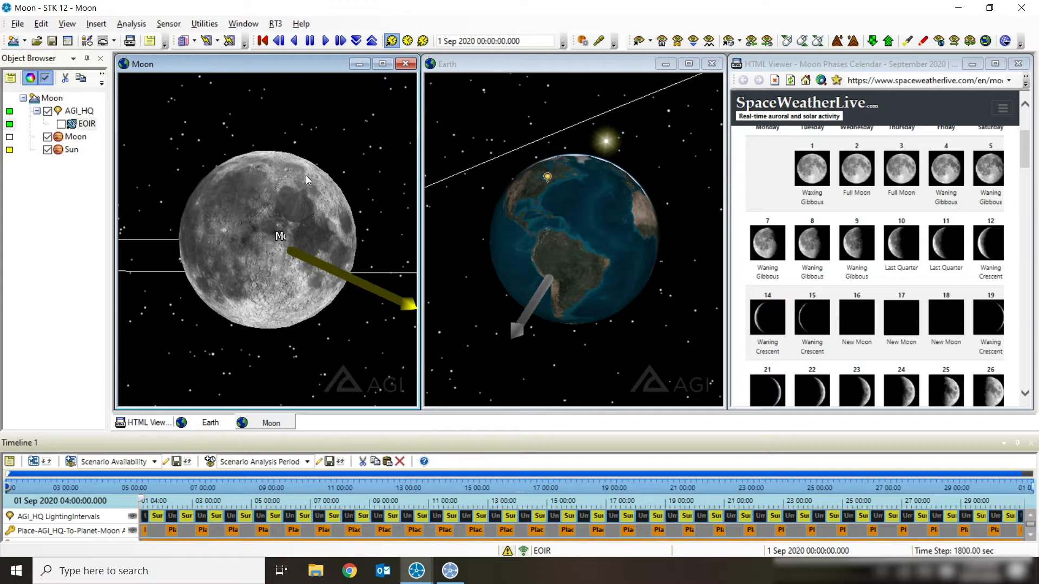
{"action": "mouse_move", "coordinate": [489, 285]}
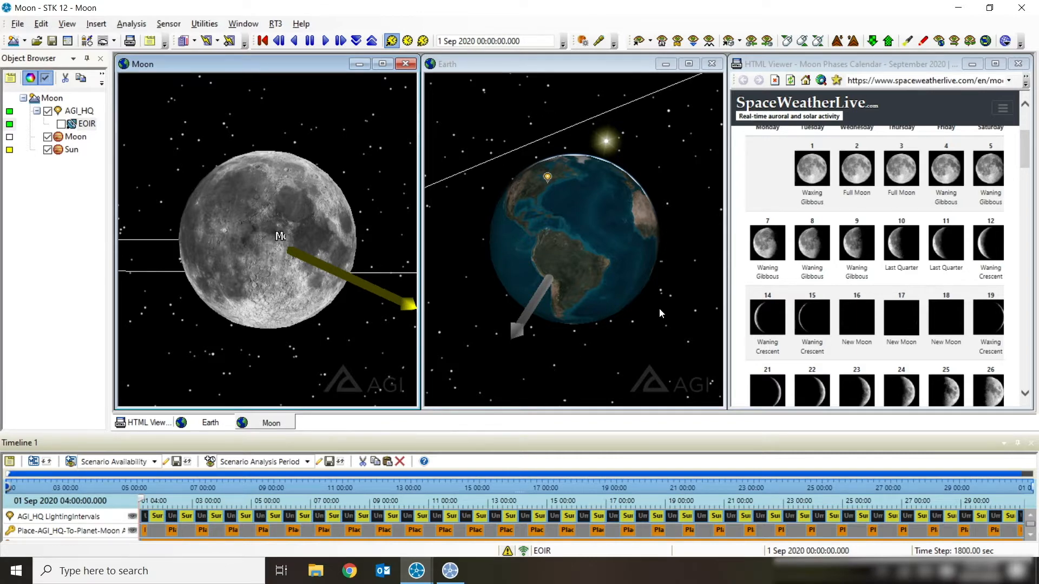
{"action": "mouse_move", "coordinate": [603, 188]}
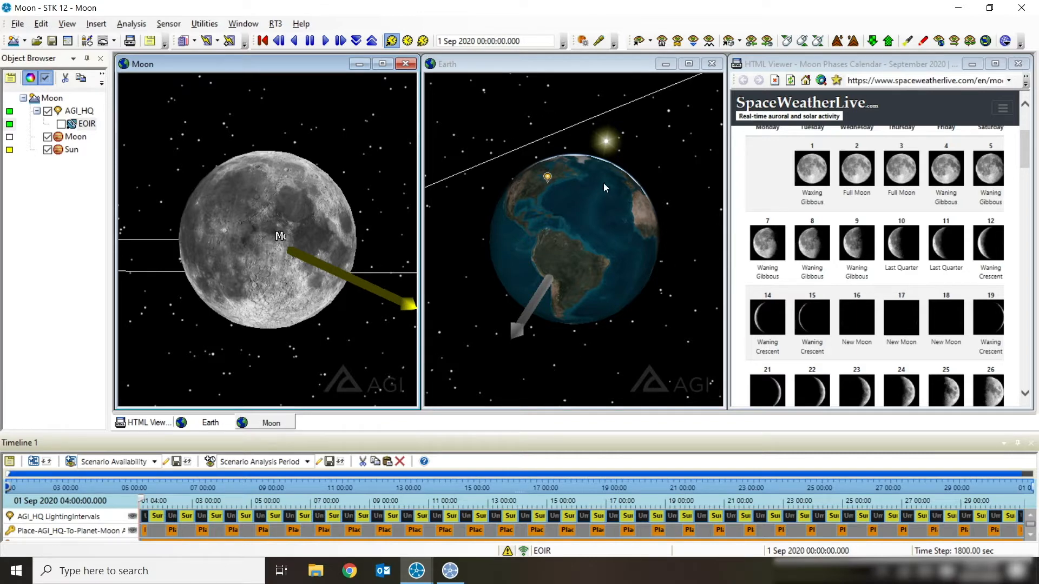
{"action": "mouse_move", "coordinate": [481, 360]}
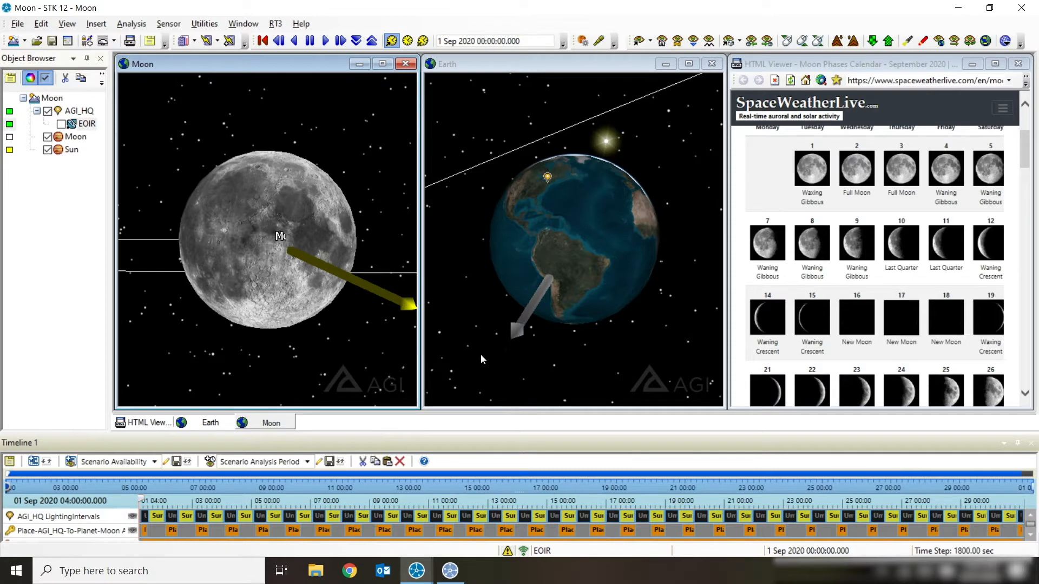
{"action": "mouse_move", "coordinate": [678, 72]}
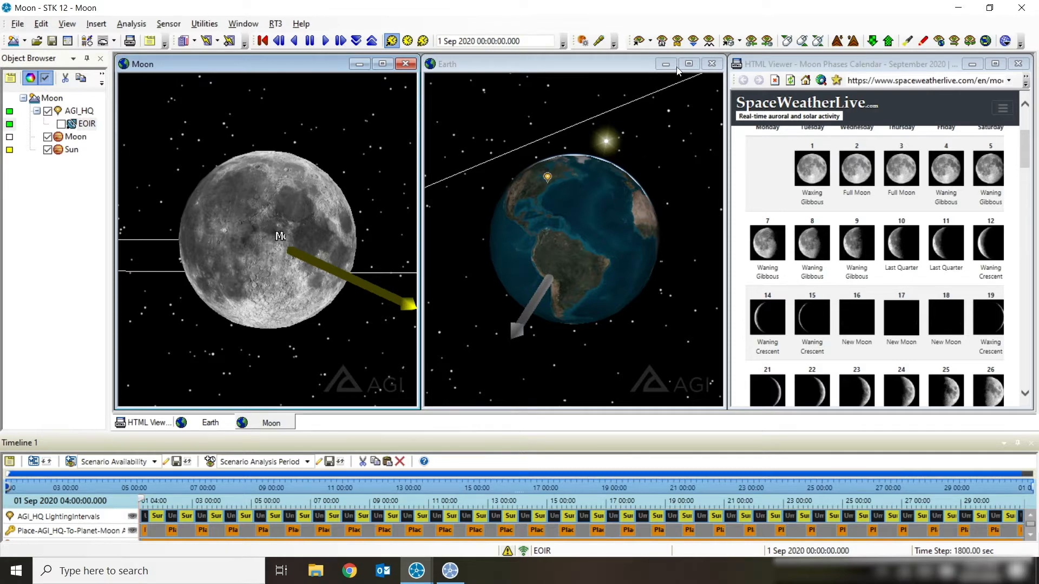
{"action": "mouse_move", "coordinate": [606, 226]}
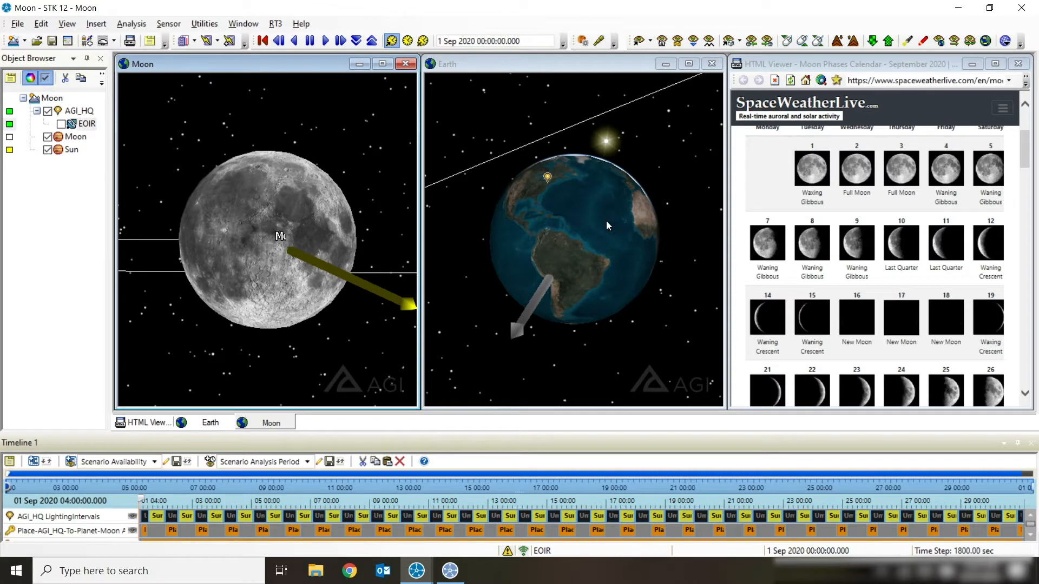
{"action": "mouse_move", "coordinate": [841, 192]}
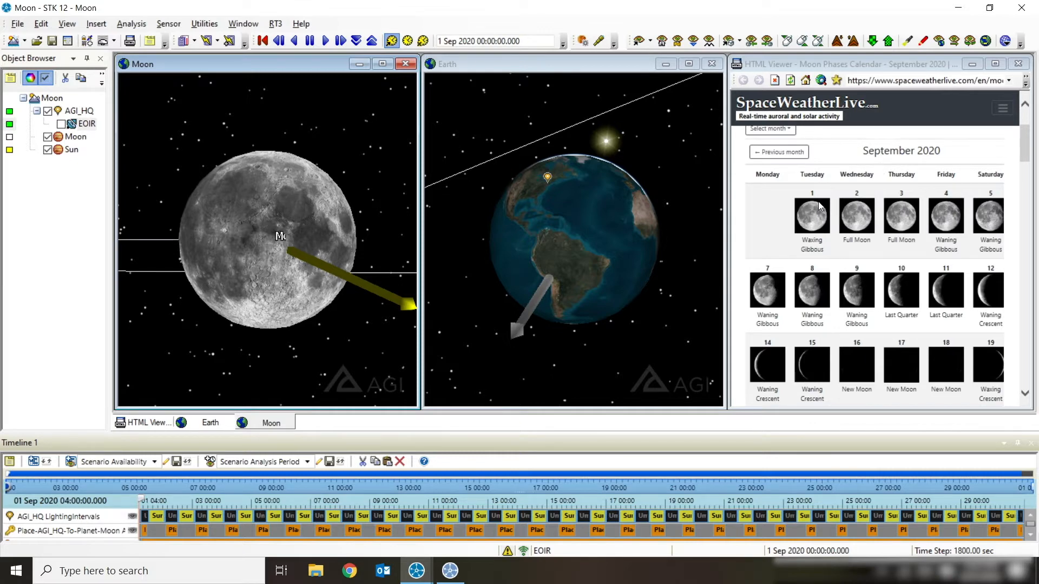
- Advance the animation until the scenario time reaches the full moon, 2 Sep 2020 02:01
{"action": "left_click", "coordinate": [494, 40]}
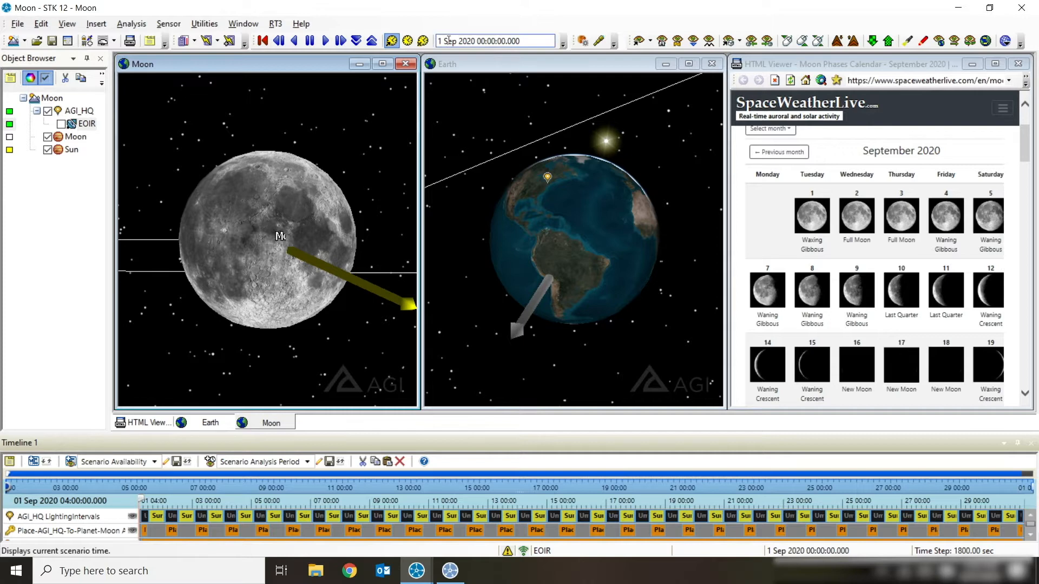
{"action": "left_click", "coordinate": [494, 40]}
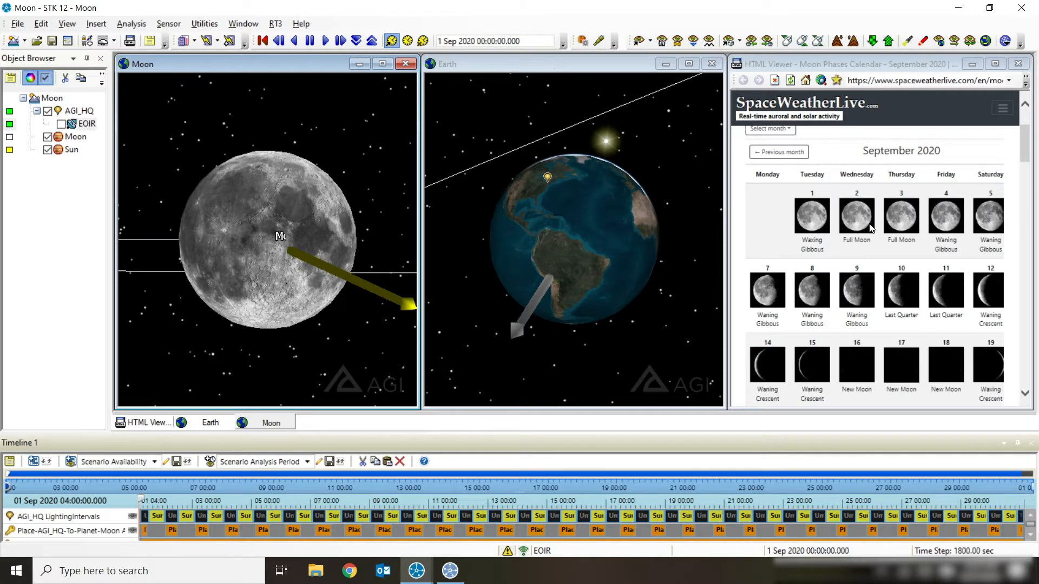
{"action": "mouse_move", "coordinate": [953, 250]}
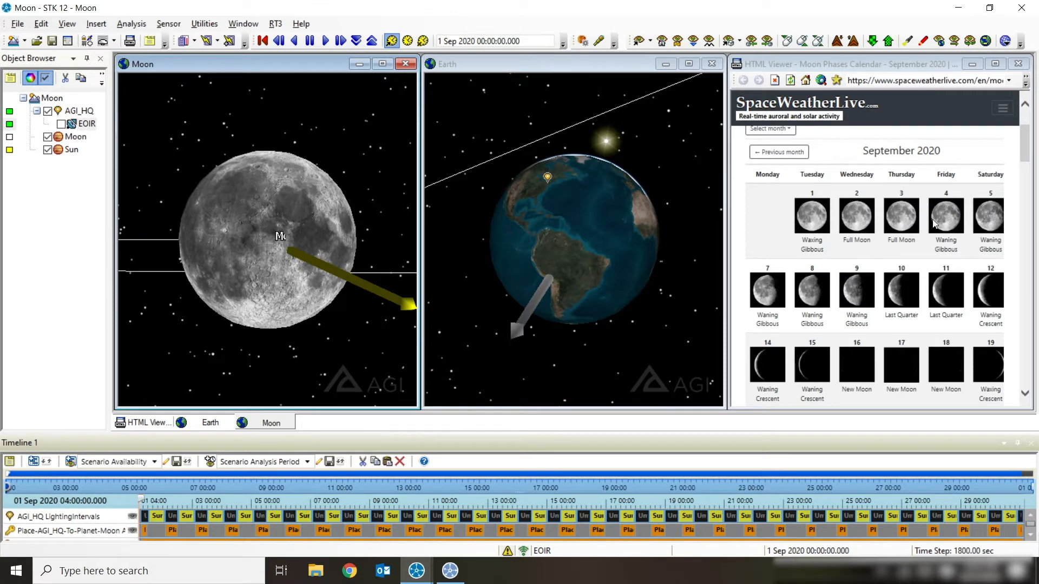
{"action": "mouse_move", "coordinate": [877, 248]}
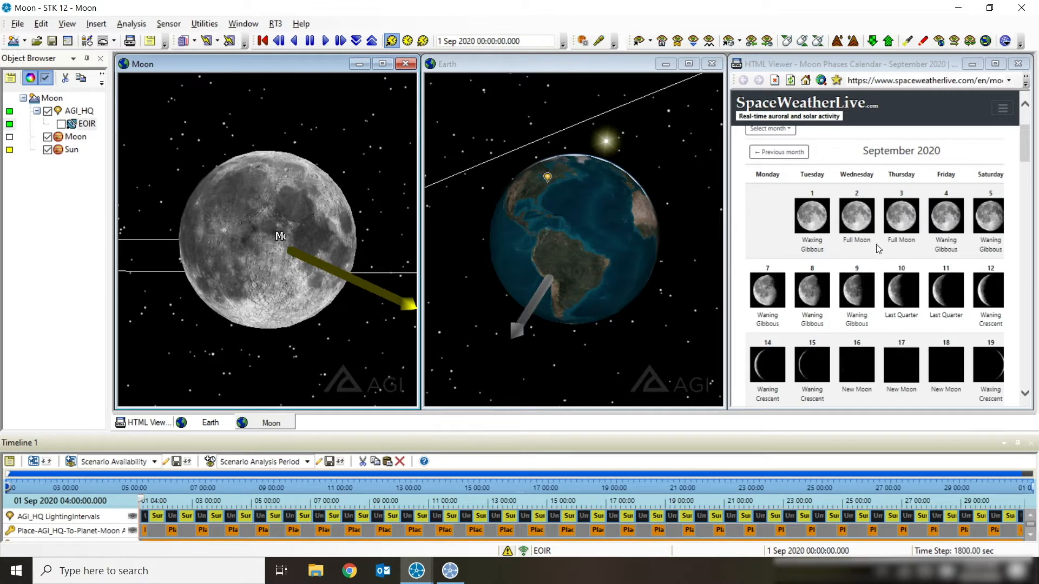
{"action": "mouse_move", "coordinate": [363, 121]}
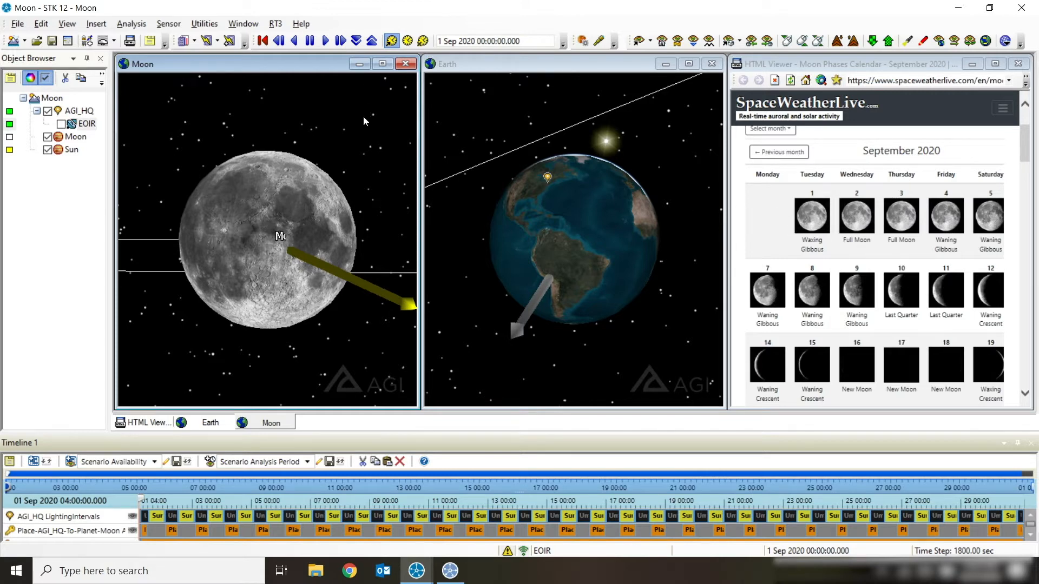
{"action": "mouse_move", "coordinate": [164, 144]}
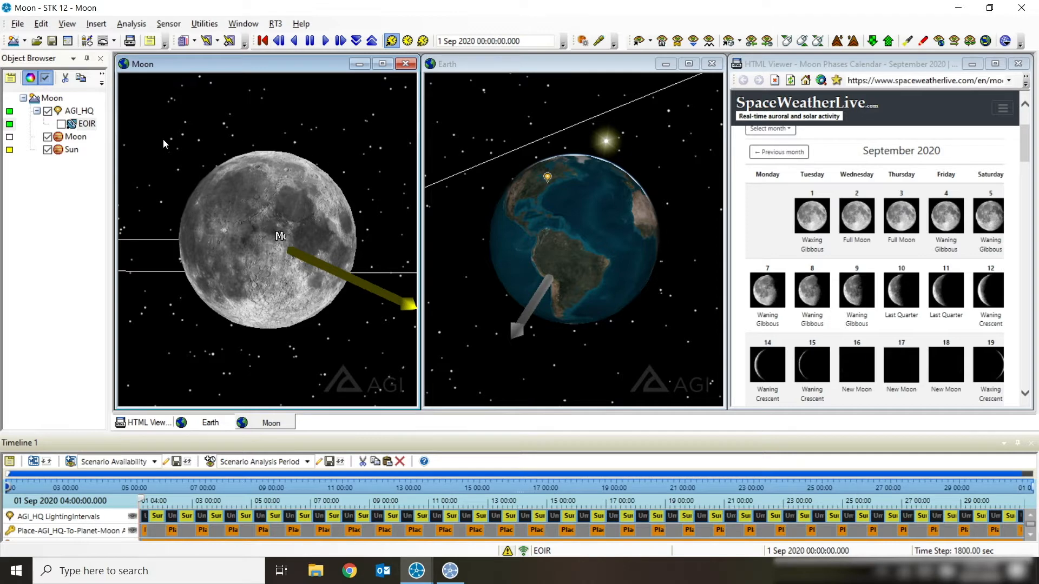
{"action": "mouse_move", "coordinate": [372, 306]}
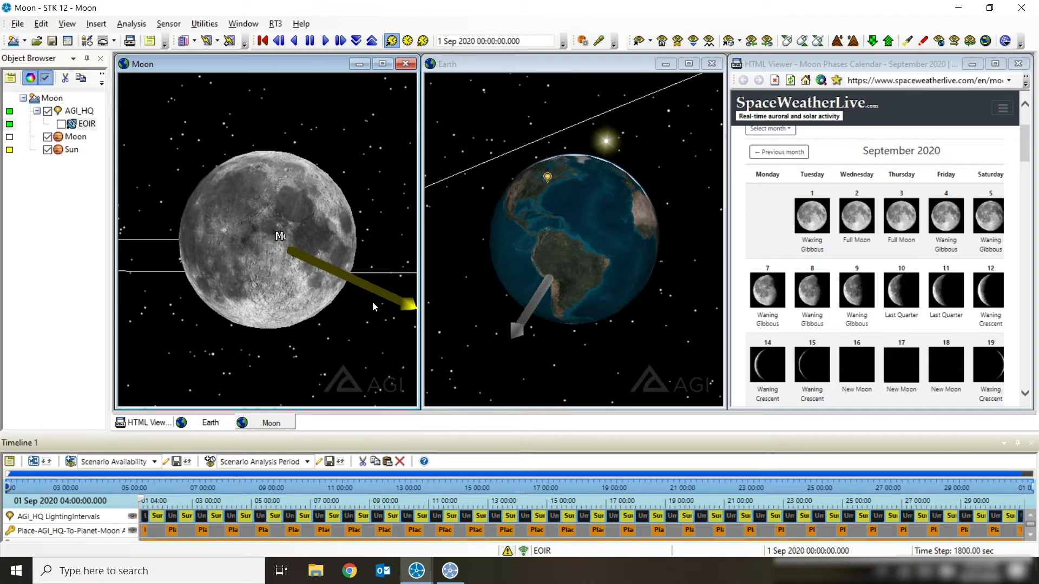
{"action": "mouse_move", "coordinate": [300, 153]}
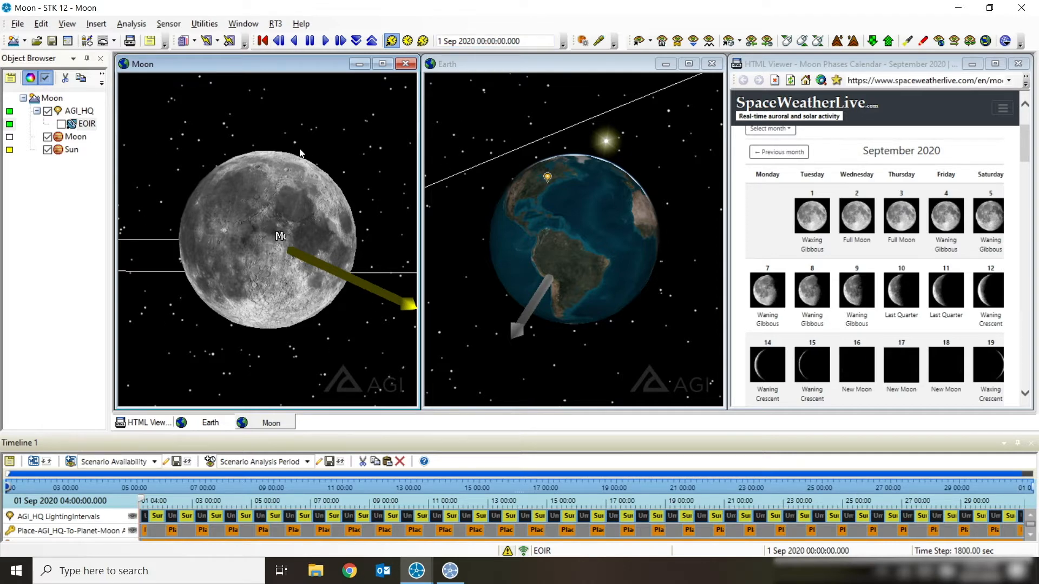
{"action": "mouse_move", "coordinate": [271, 169]}
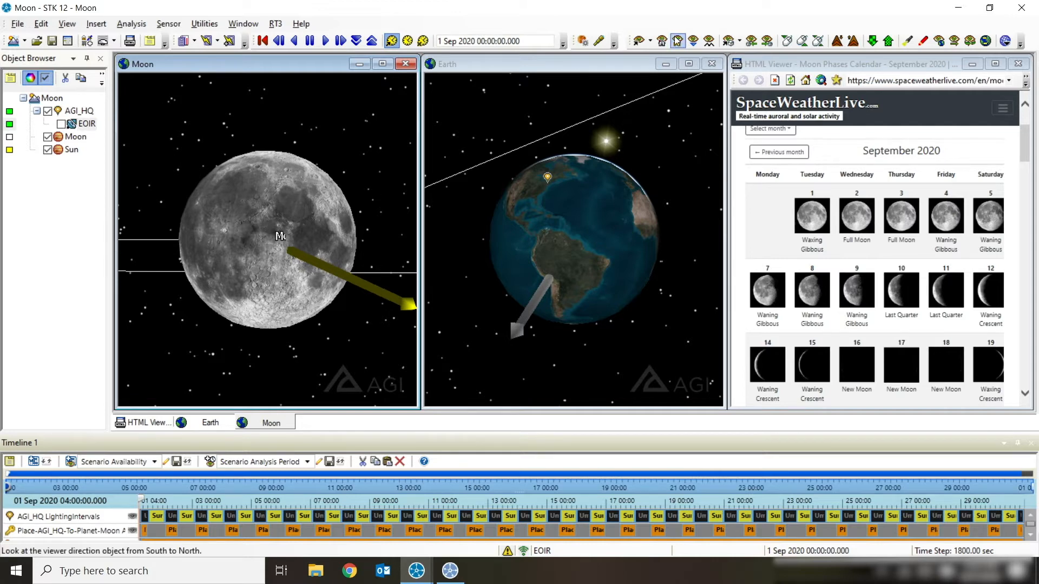
{"action": "left_click", "coordinate": [731, 41]}
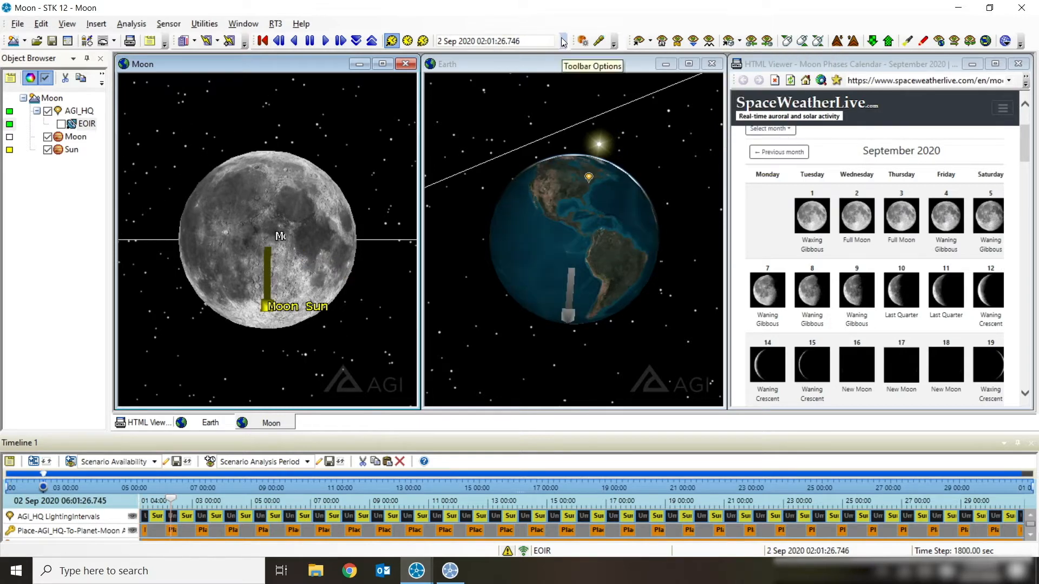
{"action": "mouse_move", "coordinate": [894, 202]}
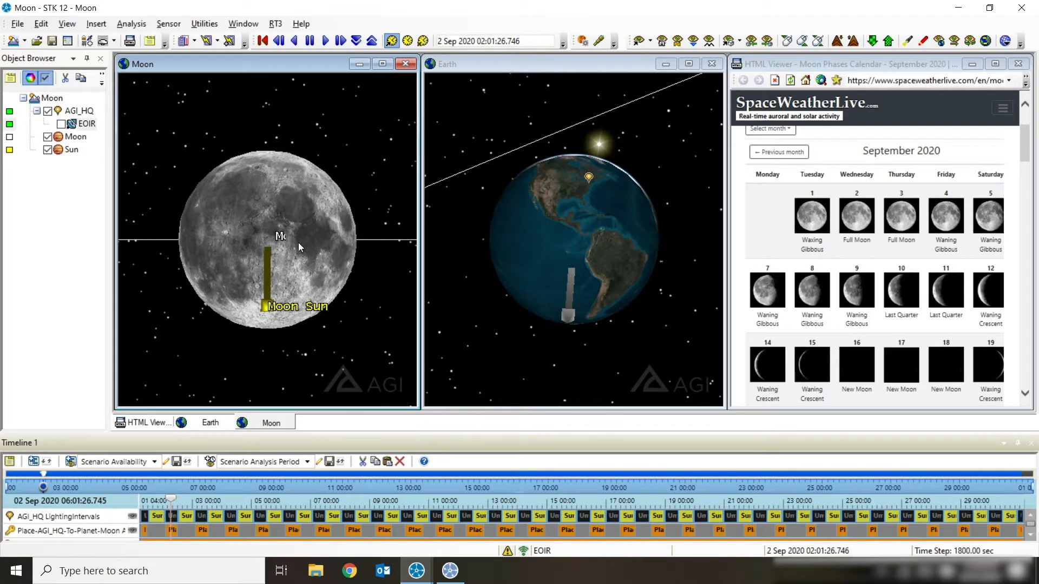
{"action": "mouse_move", "coordinate": [264, 308]}
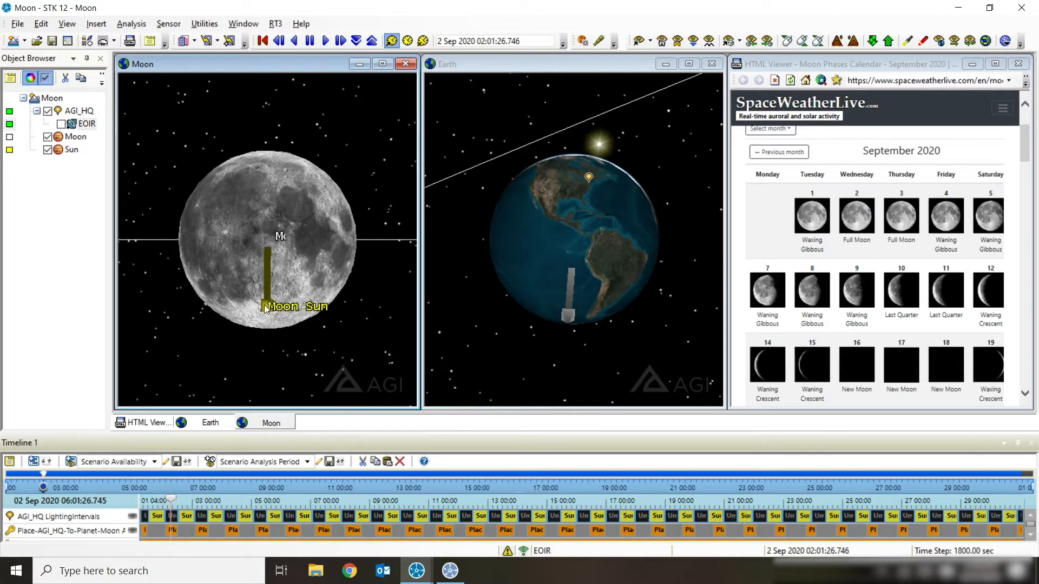
{"action": "mouse_move", "coordinate": [277, 237]}
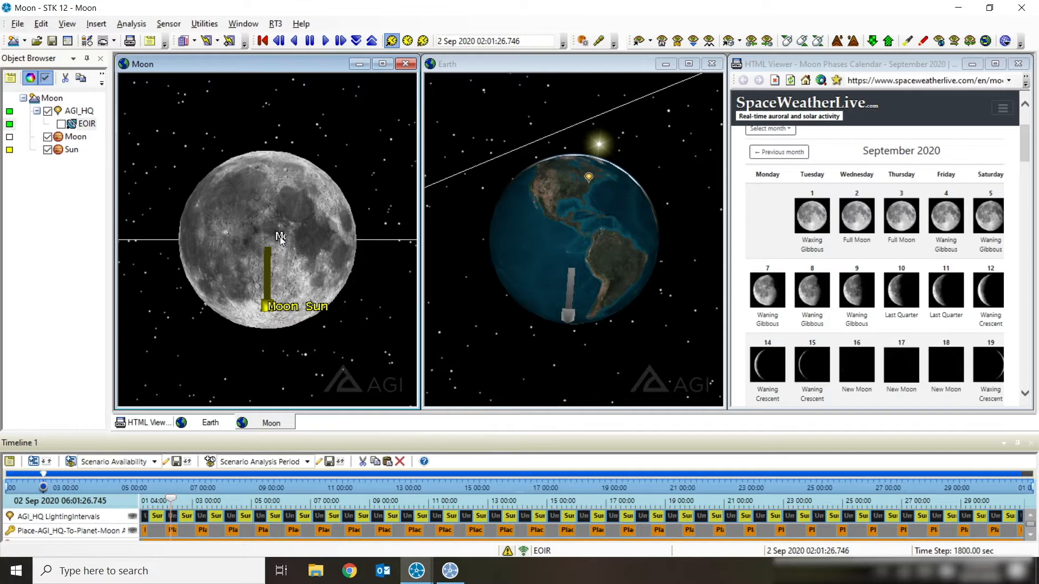
{"action": "mouse_move", "coordinate": [671, 230]}
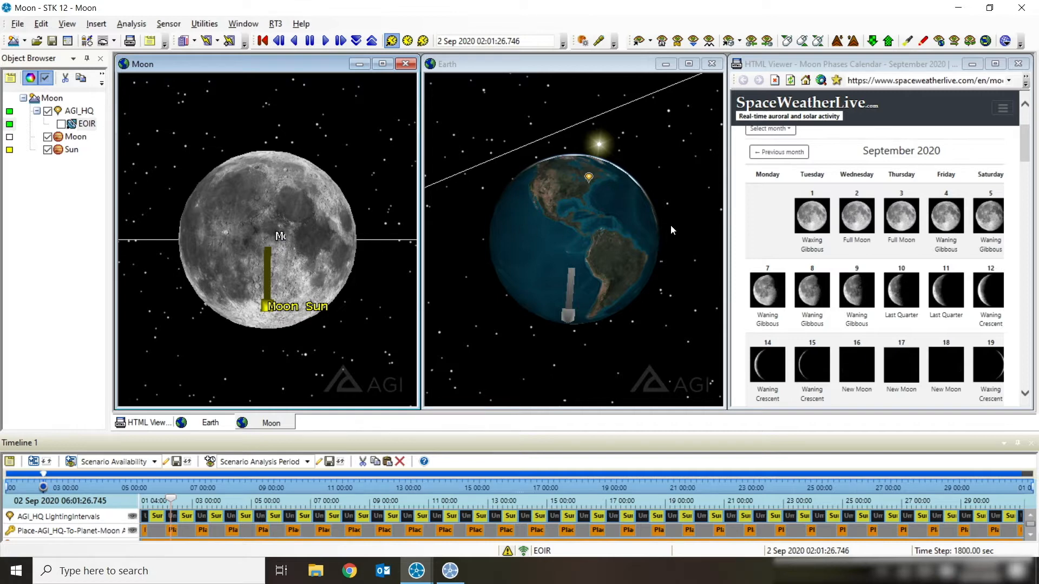
{"action": "mouse_move", "coordinate": [647, 230]}
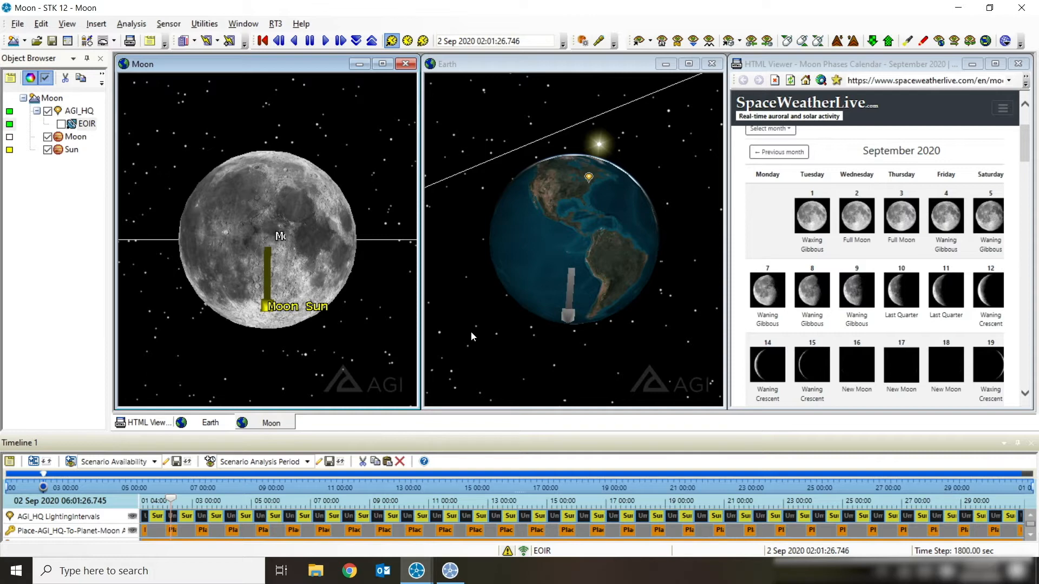
{"action": "mouse_move", "coordinate": [769, 52]}
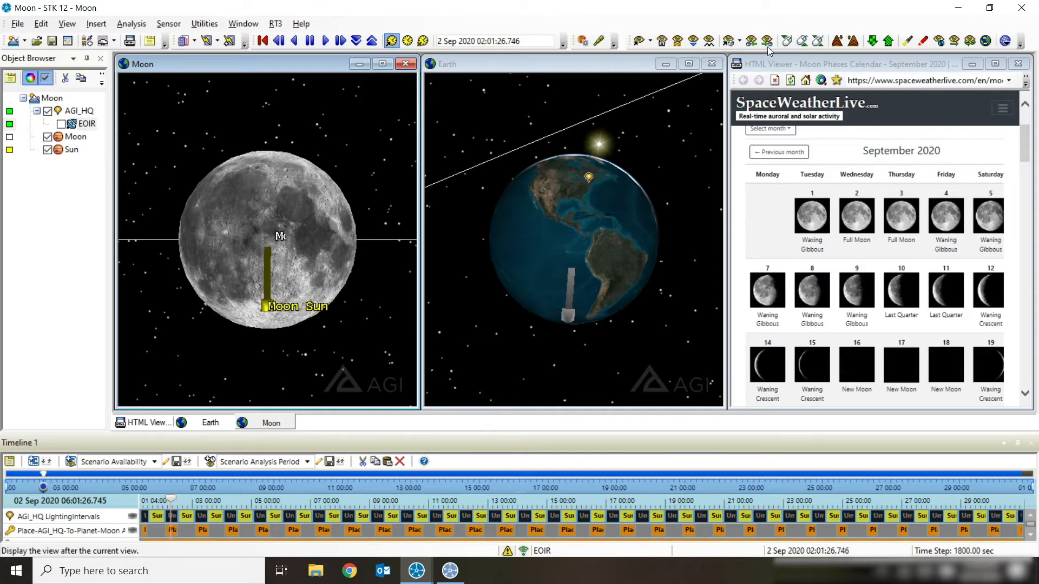
- Step the animation forward to the last quarter phase at 10 Sep 2020 07:54
{"action": "left_click", "coordinate": [422, 40]}
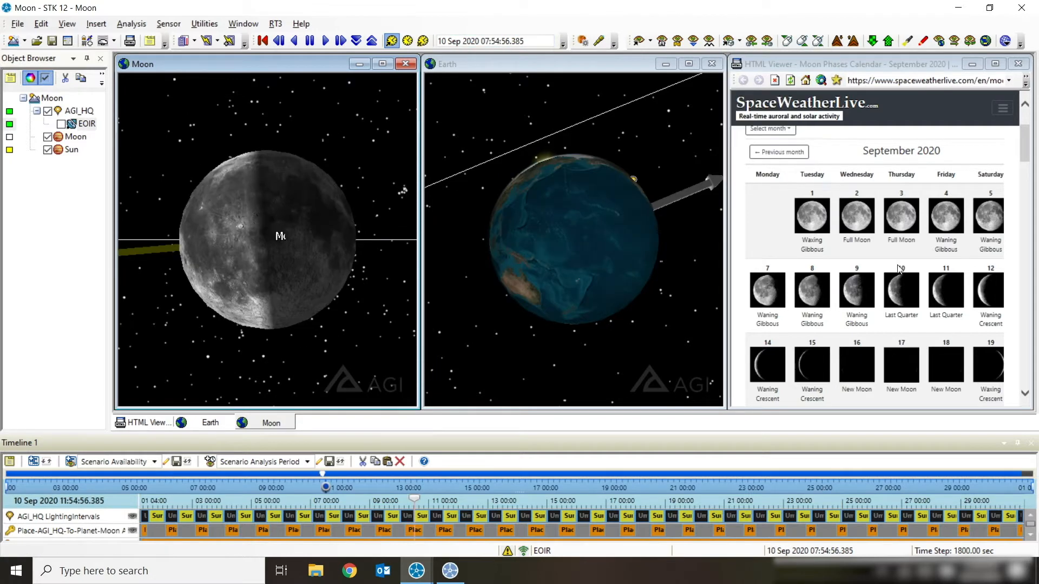
{"action": "mouse_move", "coordinate": [892, 333]}
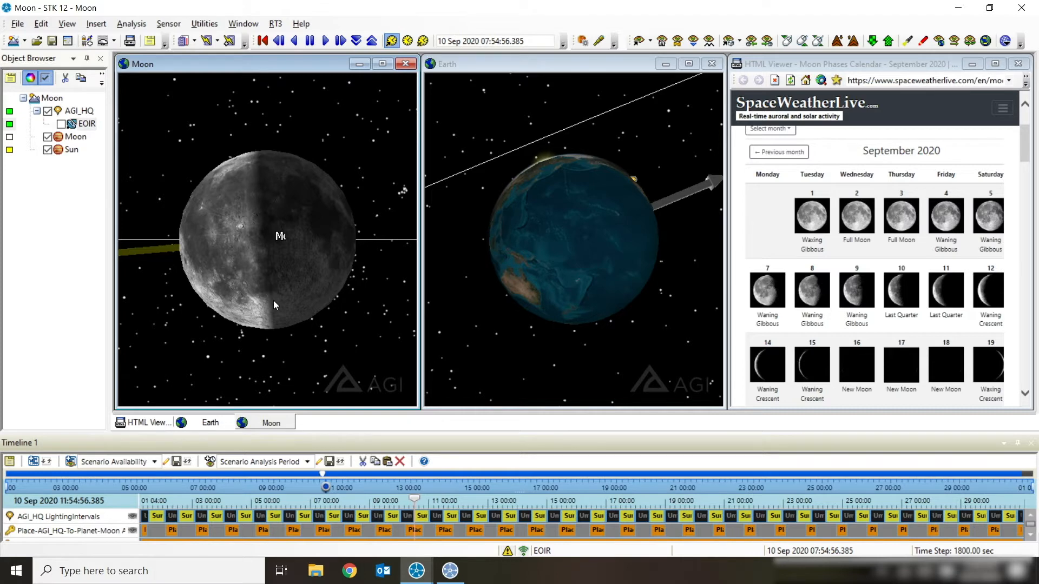
{"action": "mouse_move", "coordinate": [163, 251]}
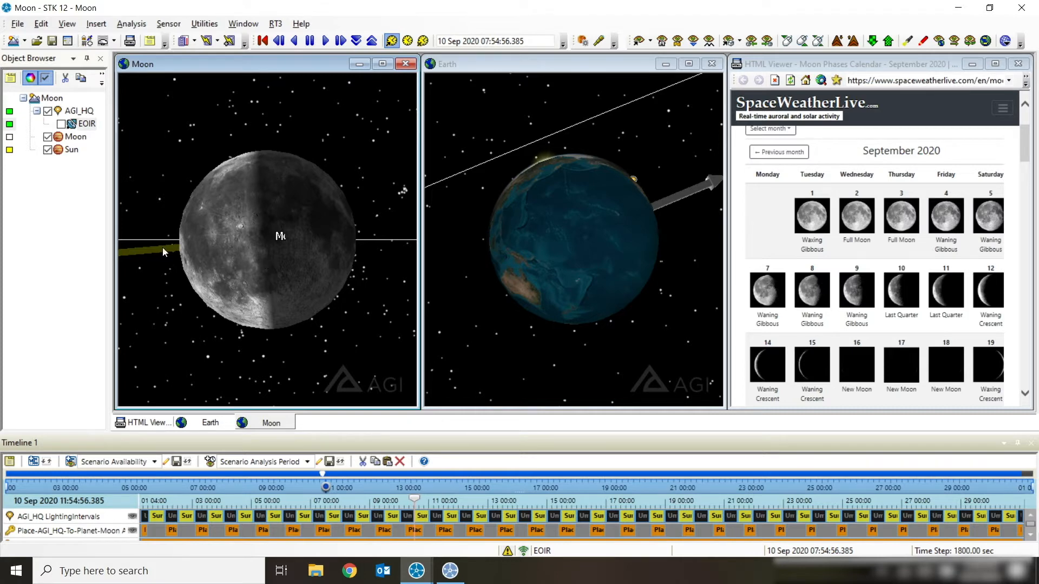
{"action": "mouse_move", "coordinate": [103, 253]}
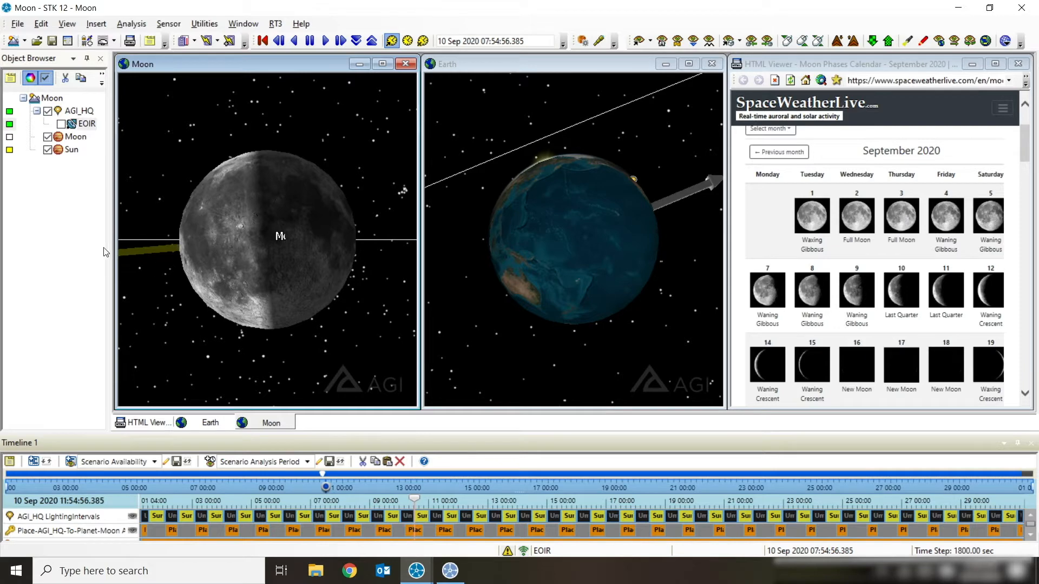
{"action": "mouse_move", "coordinate": [165, 261]}
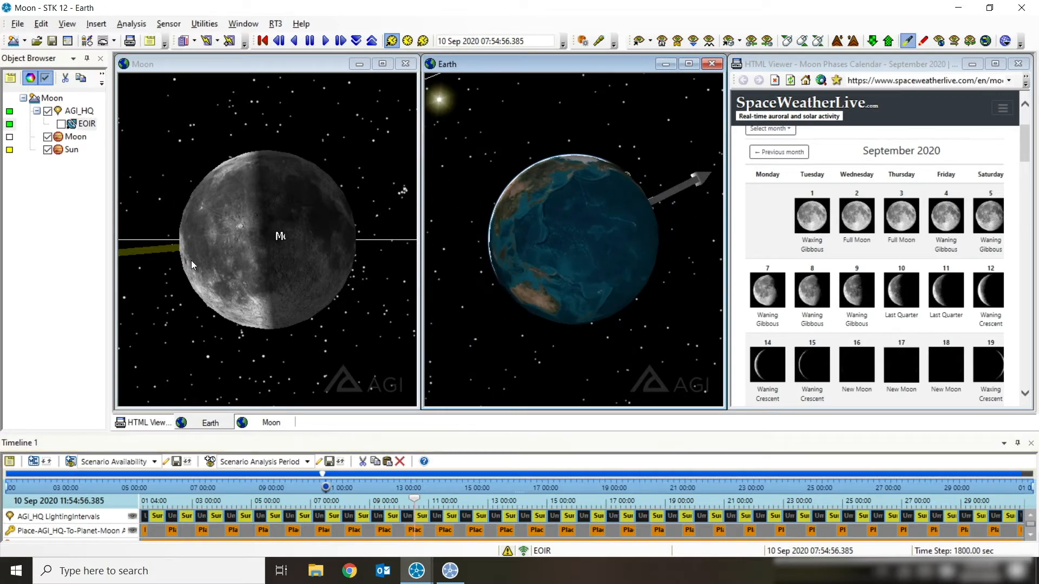
{"action": "mouse_move", "coordinate": [266, 315]}
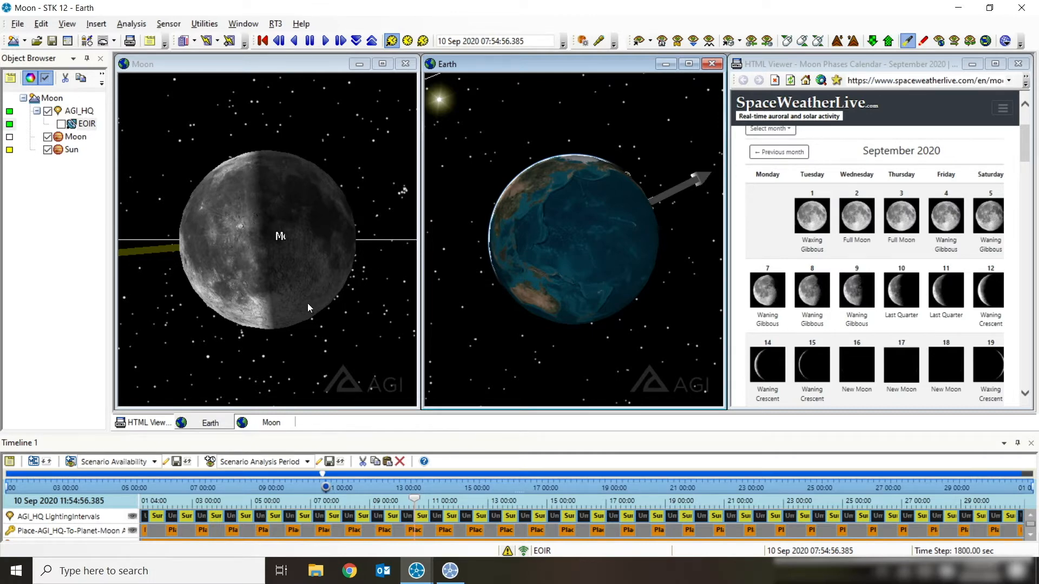
{"action": "mouse_move", "coordinate": [610, 259]}
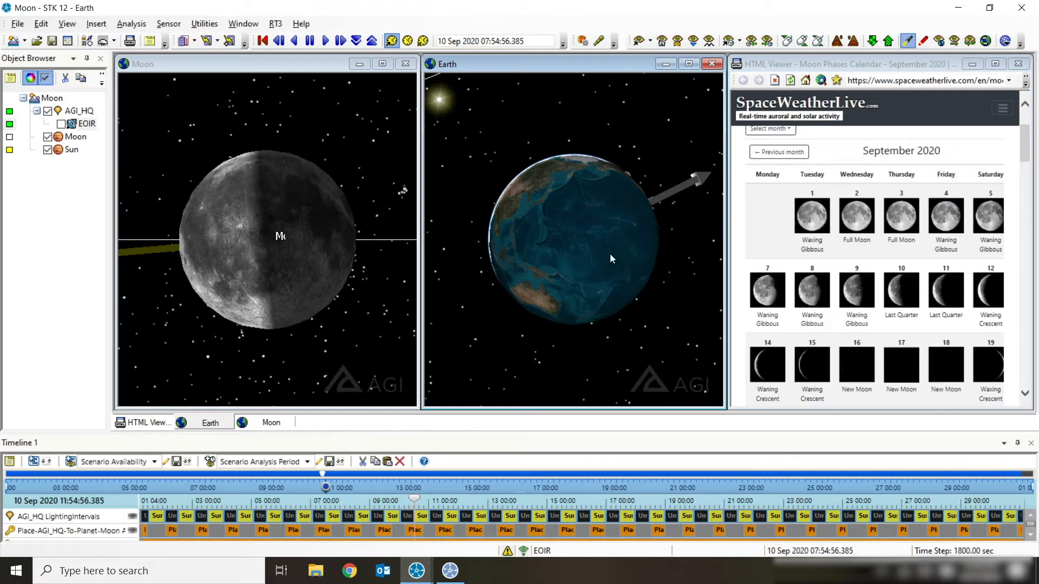
- Rotate the Earth globe in its 3D window until Asia and Australia face the viewer
{"action": "left_click_drag", "start_coordinate": [610, 259], "coordinate": [622, 276]}
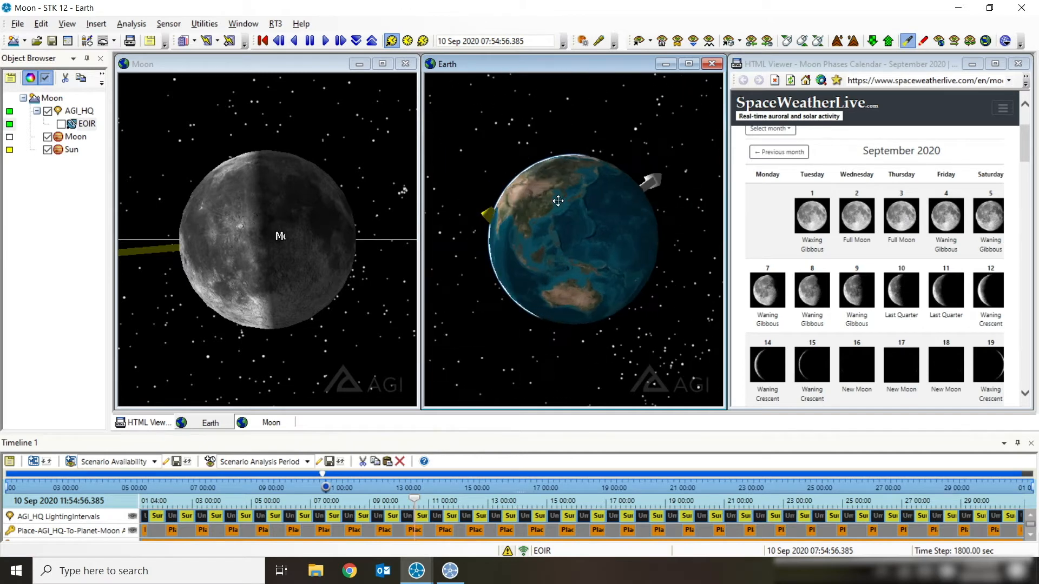
{"action": "left_click_drag", "start_coordinate": [559, 201], "coordinate": [443, 240]}
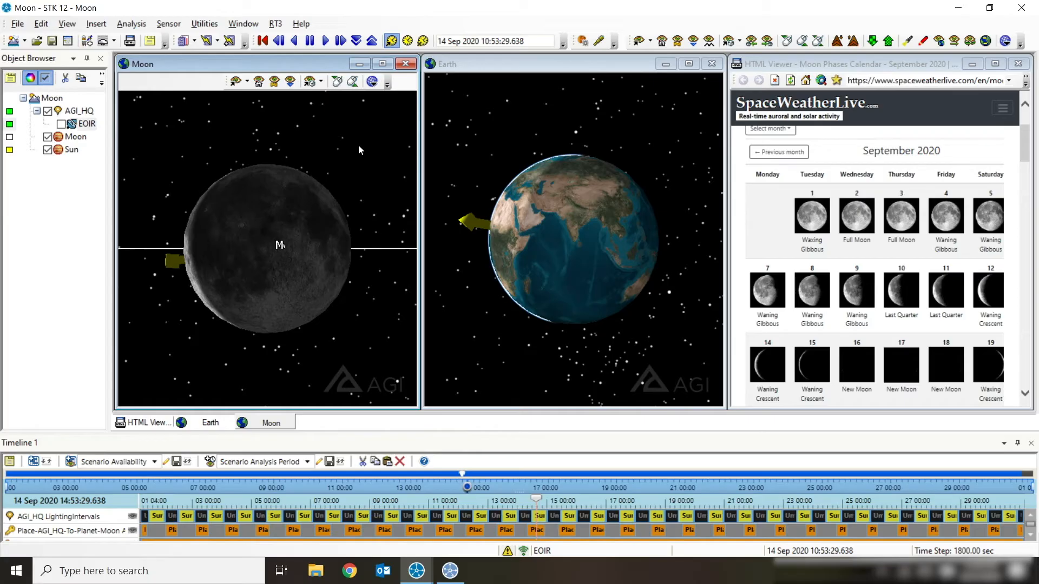
{"action": "mouse_move", "coordinate": [766, 352]}
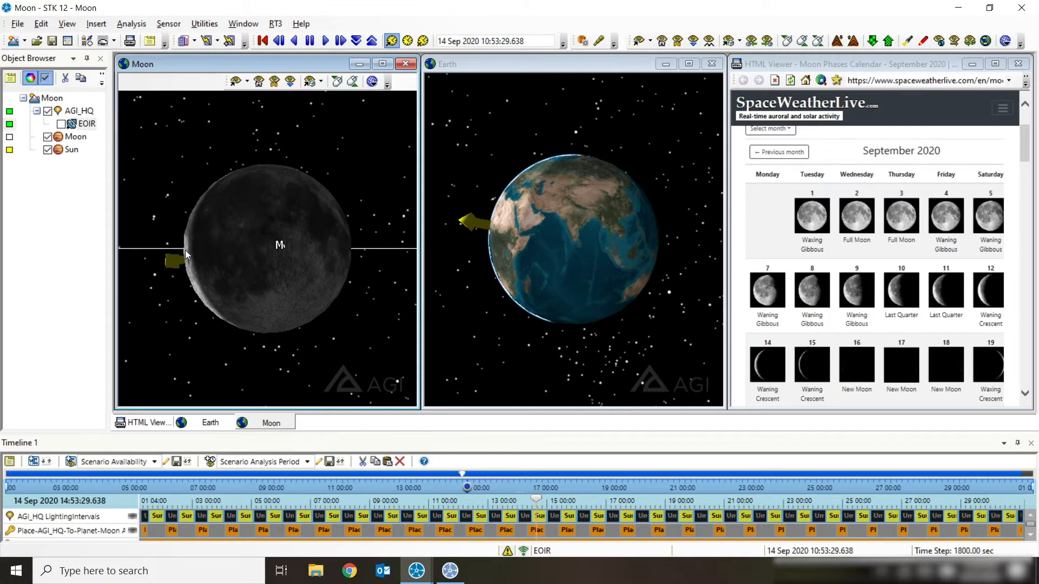
{"action": "mouse_move", "coordinate": [285, 288]}
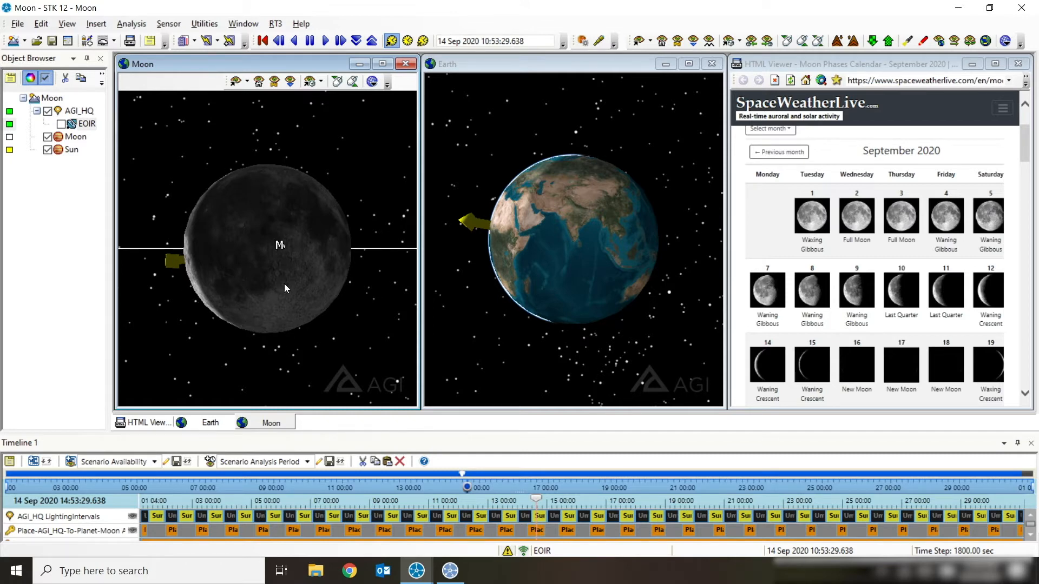
{"action": "mouse_move", "coordinate": [257, 256]}
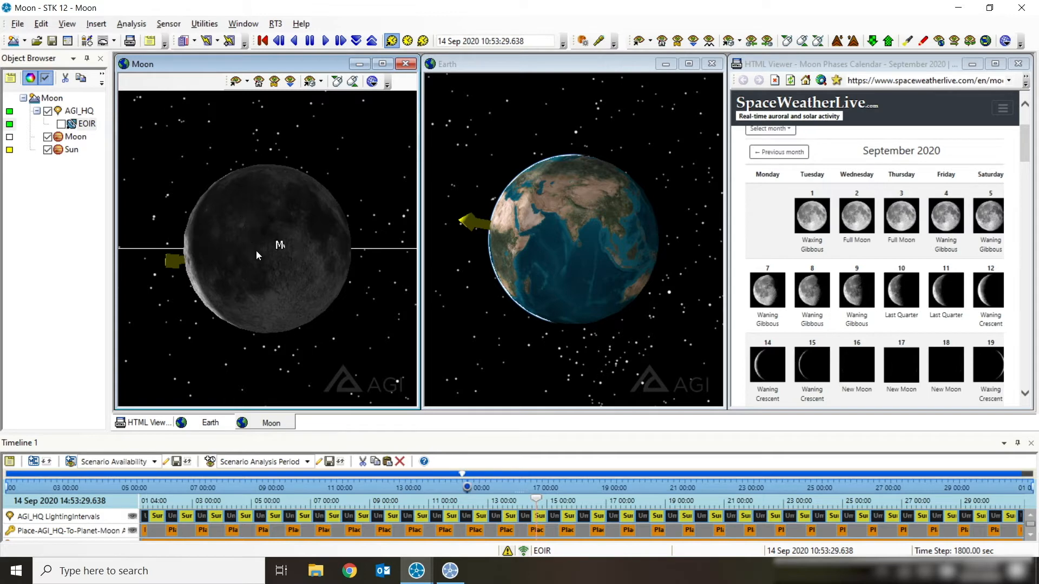
{"action": "mouse_move", "coordinate": [184, 256]}
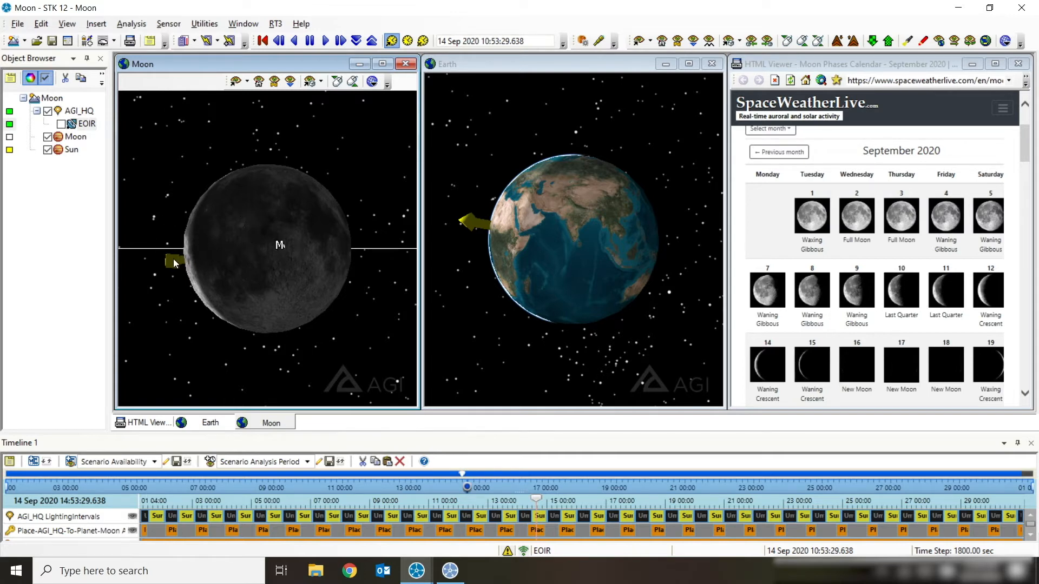
{"action": "mouse_move", "coordinate": [179, 281]}
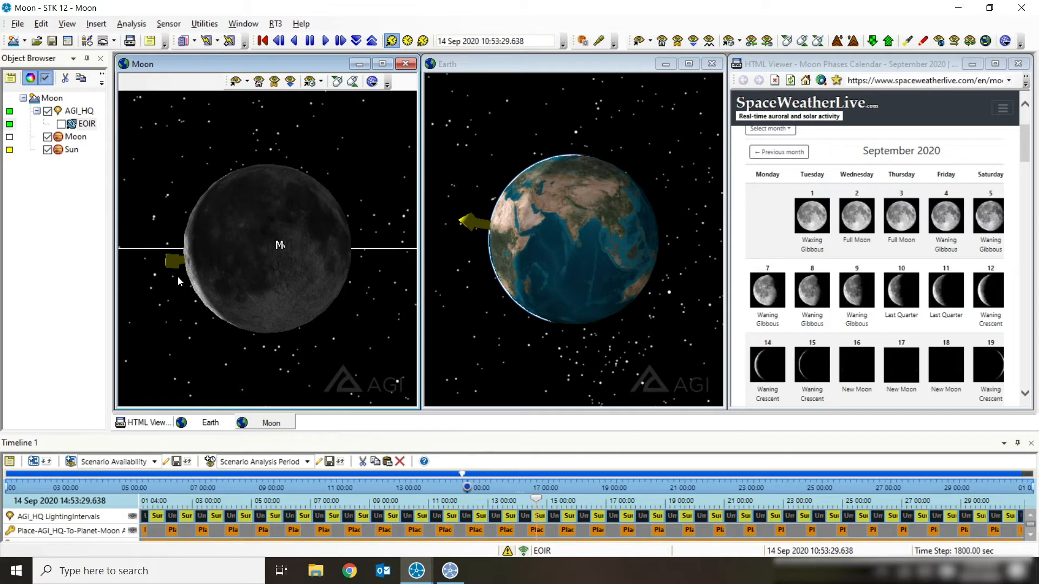
{"action": "mouse_move", "coordinate": [312, 288]}
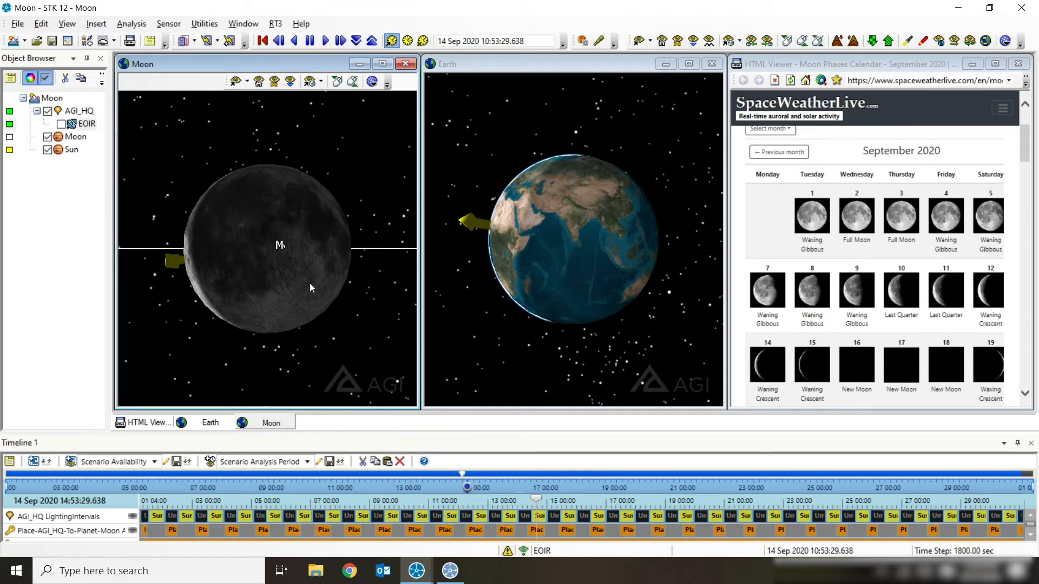
{"action": "mouse_move", "coordinate": [570, 266]}
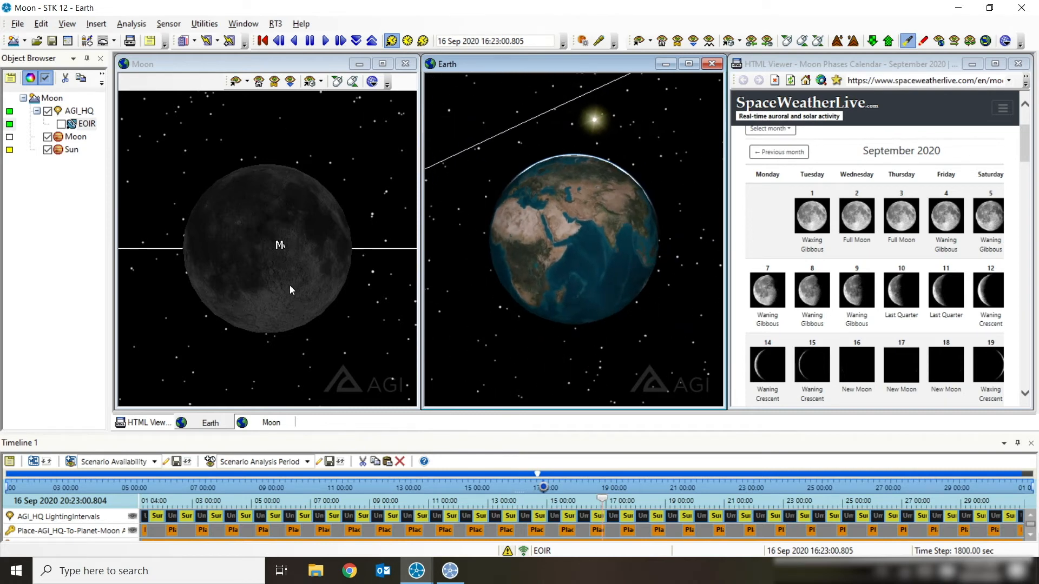
{"action": "mouse_move", "coordinate": [146, 336]}
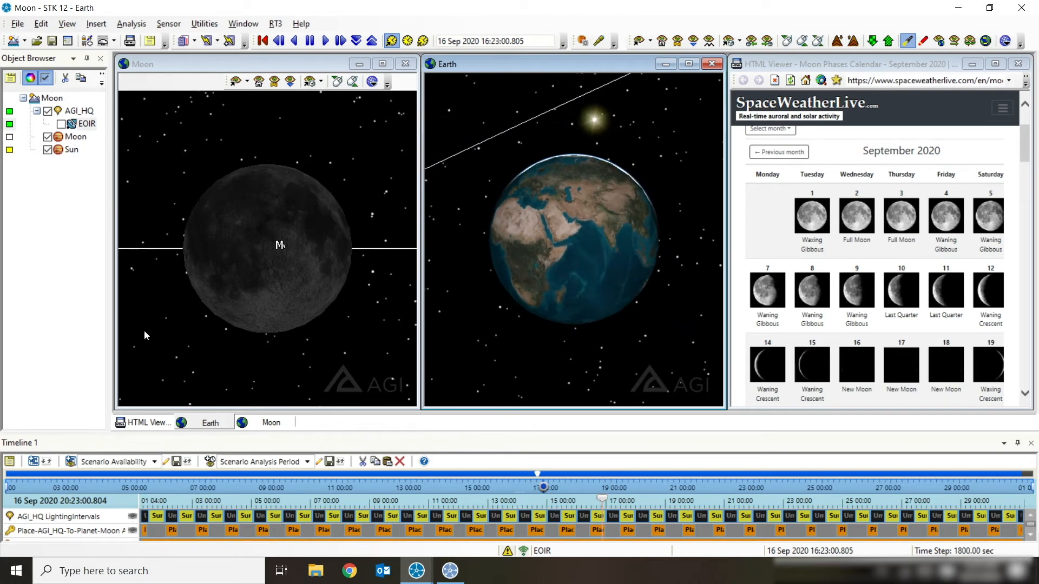
- Jump to the WaxingCrescent stored view, landing on 20 Sep 2020 15:26
{"action": "left_click", "coordinate": [307, 80]}
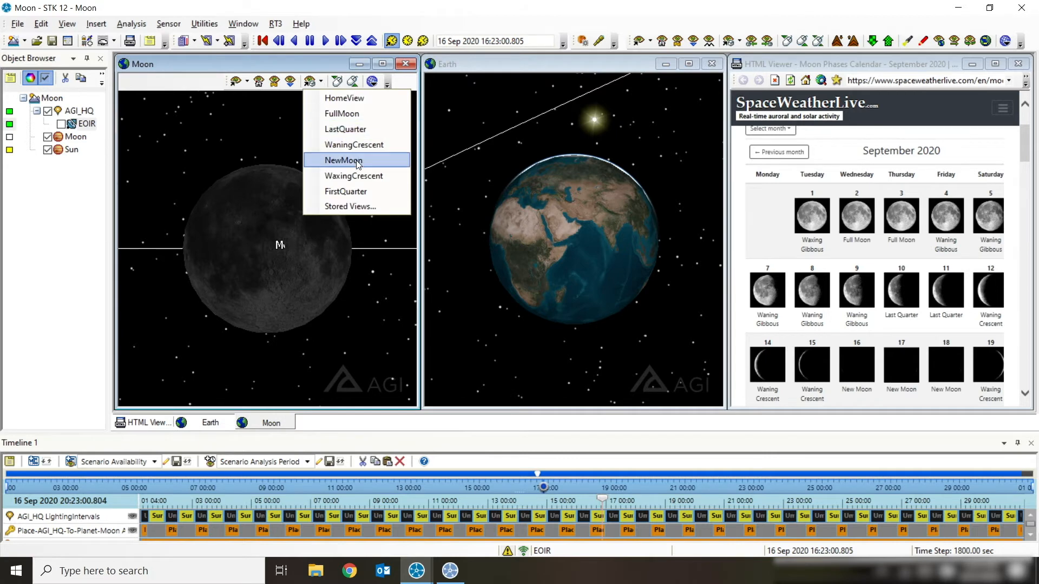
{"action": "mouse_move", "coordinate": [368, 180]}
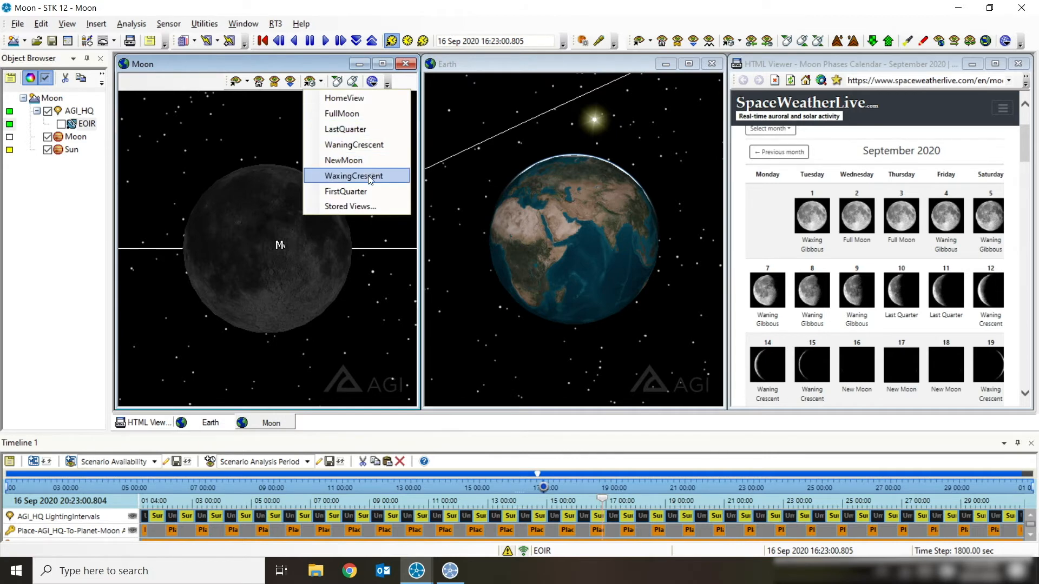
{"action": "left_click", "coordinate": [357, 175]}
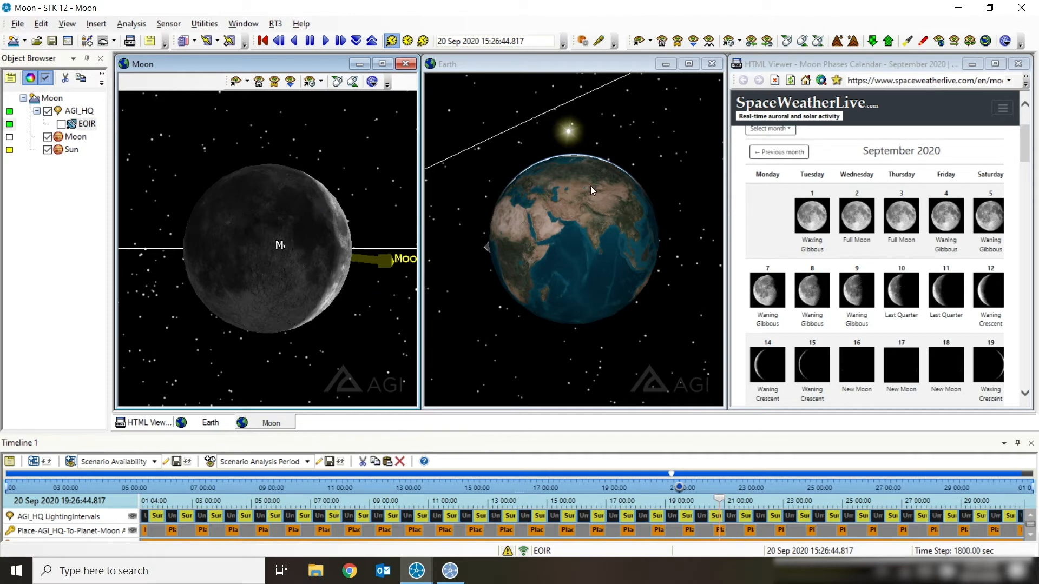
{"action": "mouse_move", "coordinate": [537, 236]}
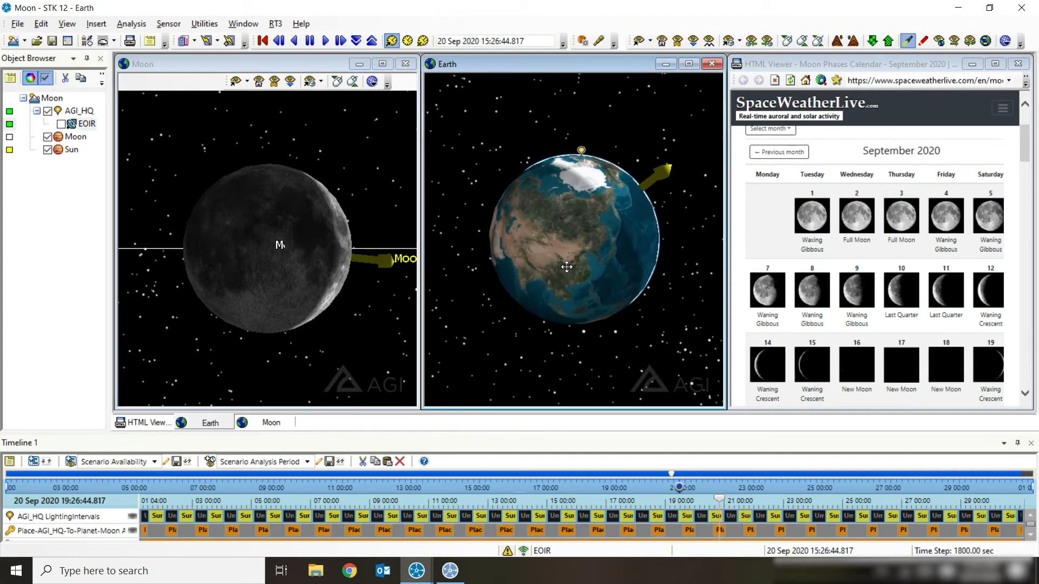
{"action": "left_click_drag", "start_coordinate": [567, 267], "coordinate": [613, 219]}
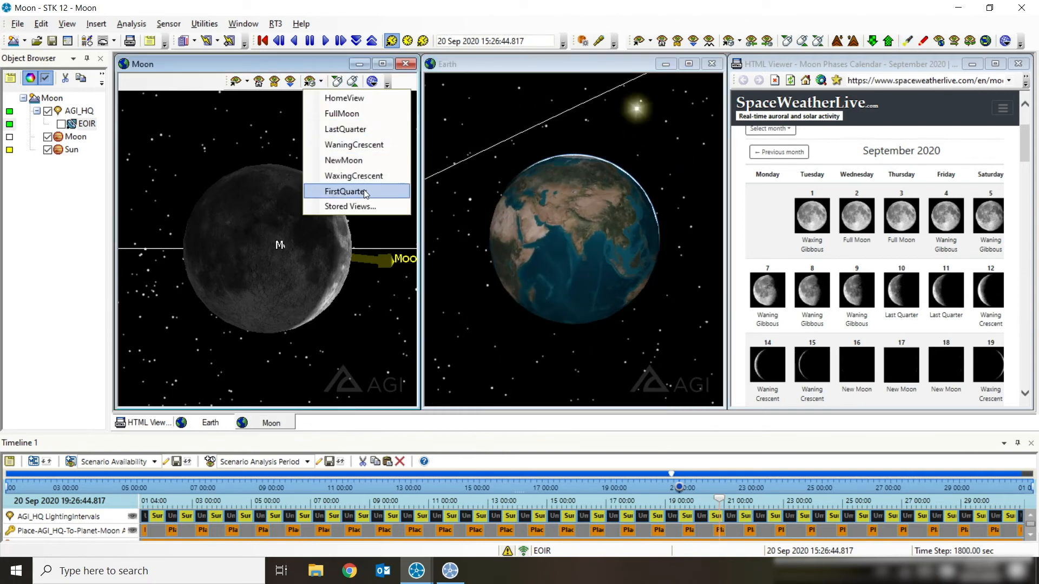
- Jump to the FirstQuarter stored view, landing on 24 Sep 2020 18:39 with a half-lit Moon
{"action": "left_click", "coordinate": [345, 192]}
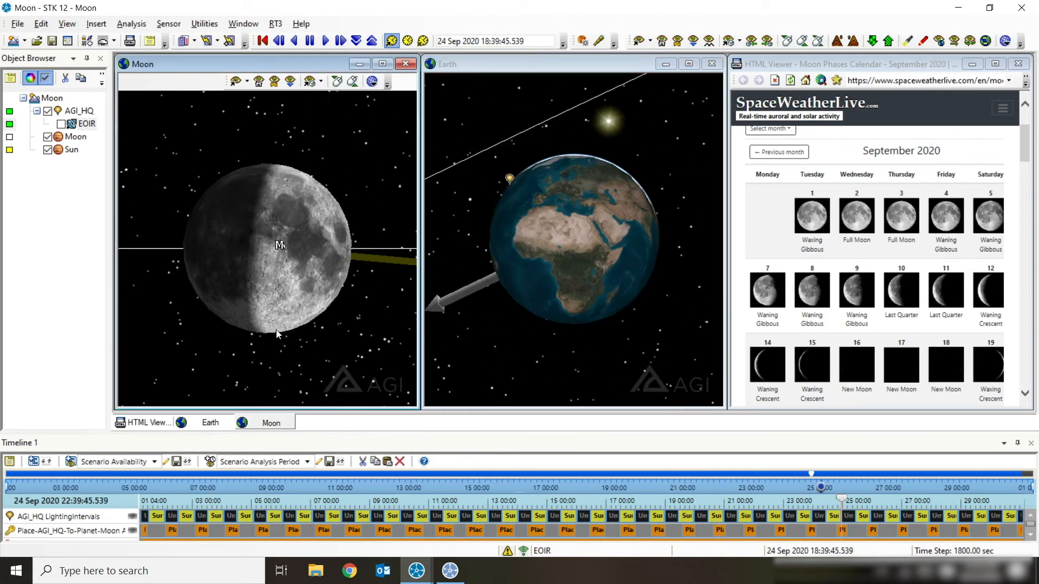
{"action": "mouse_move", "coordinate": [373, 232]}
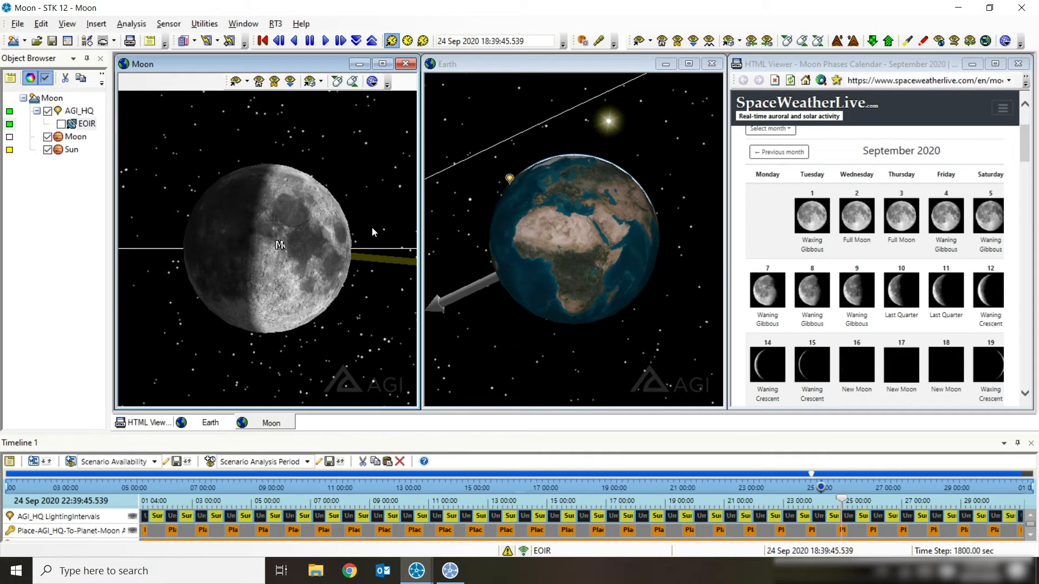
{"action": "mouse_move", "coordinate": [328, 245]}
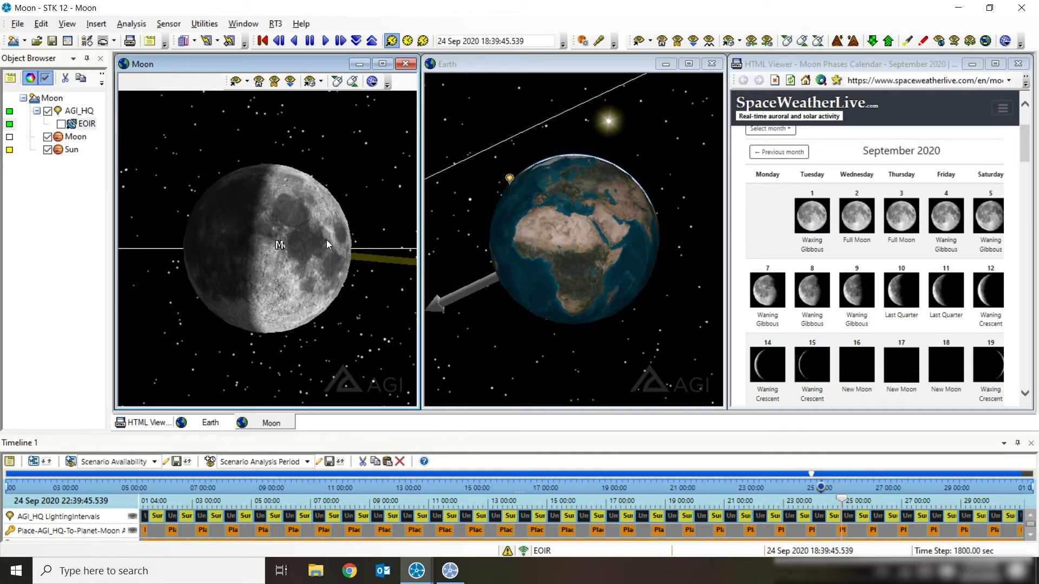
{"action": "left_click", "coordinate": [308, 81]}
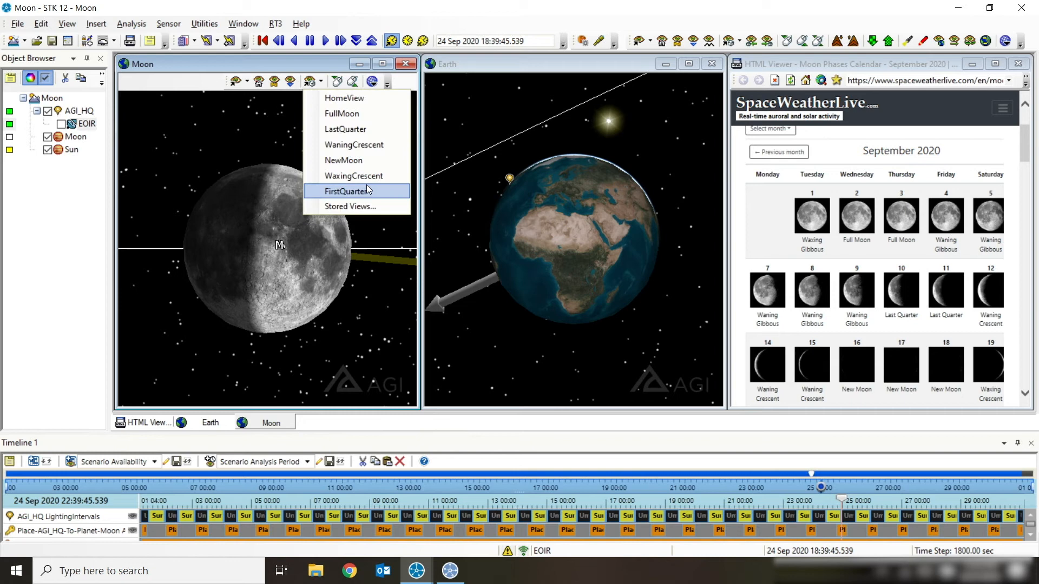
{"action": "mouse_move", "coordinate": [990, 334]}
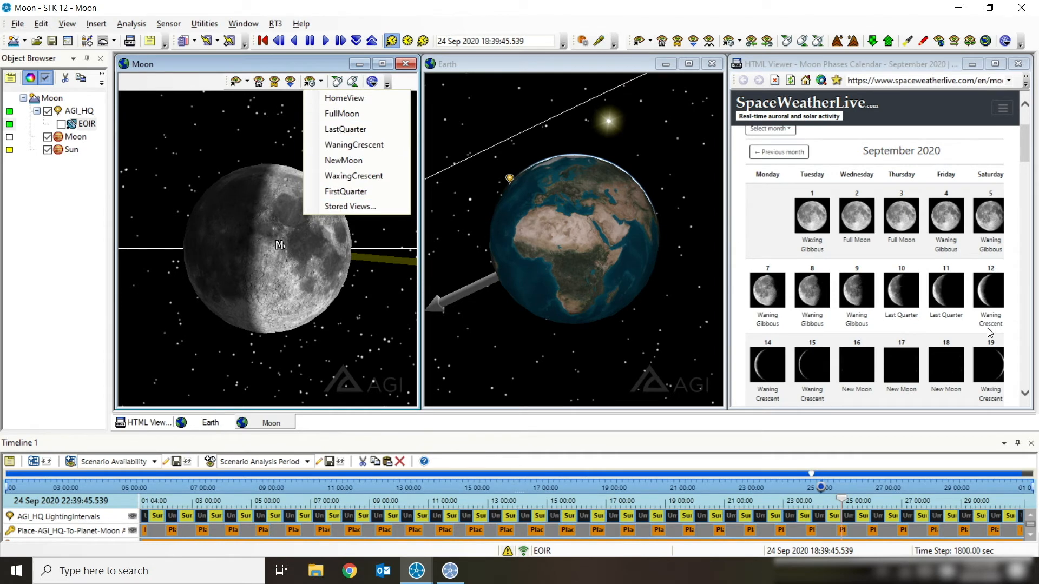
{"action": "mouse_move", "coordinate": [344, 129]}
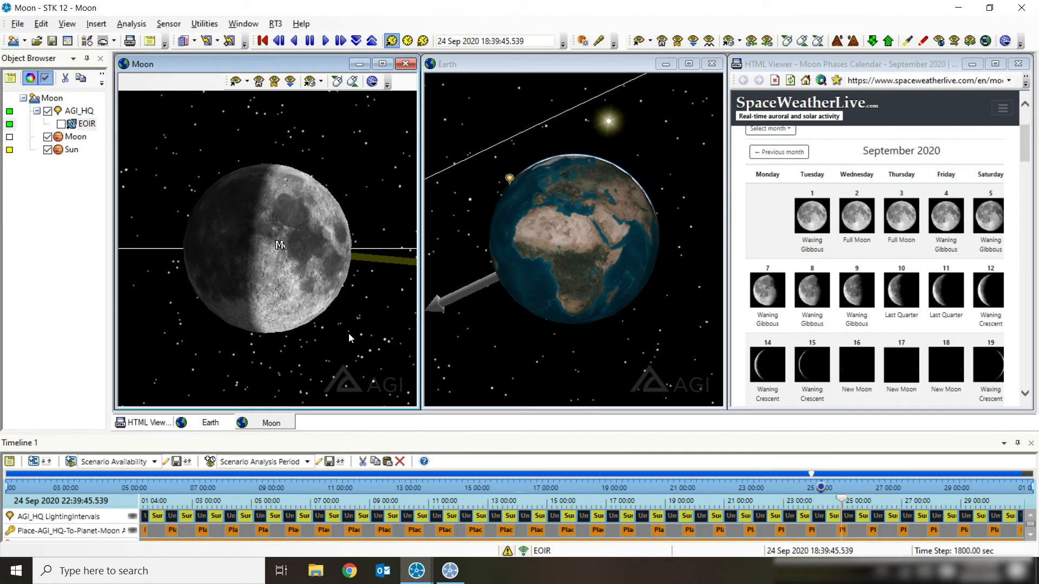
{"action": "mouse_move", "coordinate": [538, 182]}
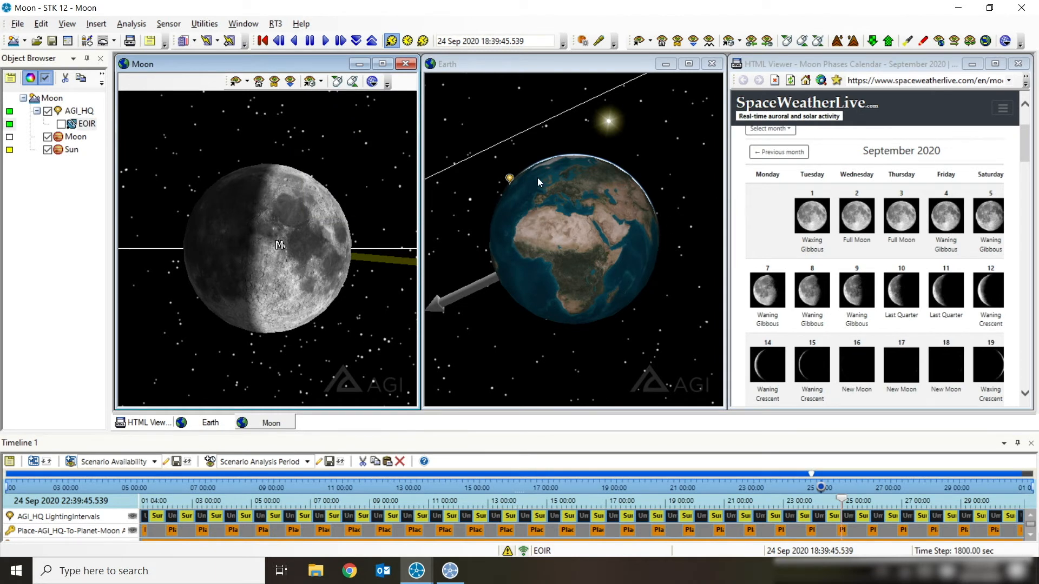
{"action": "mouse_move", "coordinate": [263, 40]}
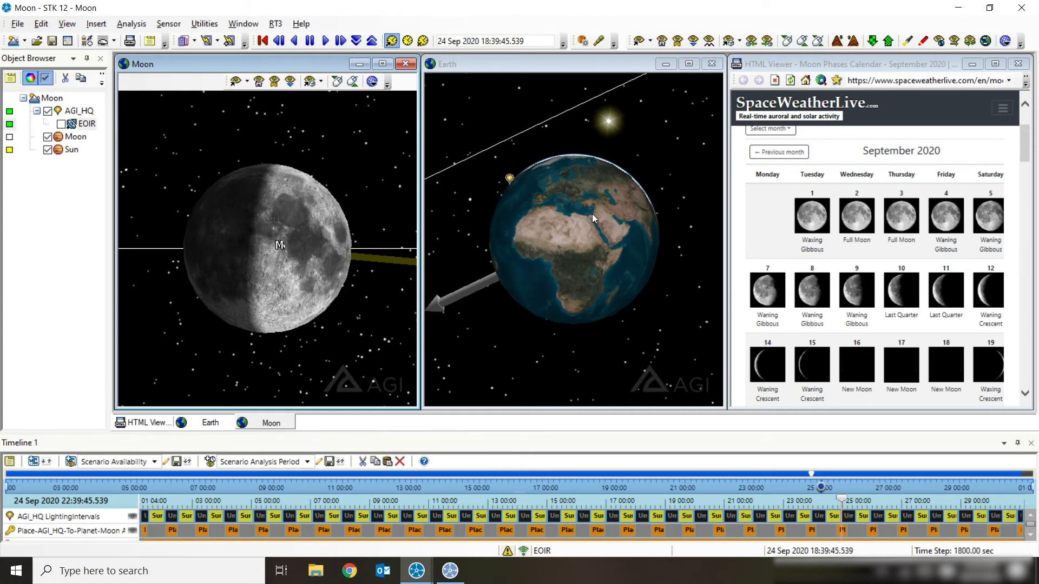
{"action": "mouse_move", "coordinate": [257, 343]}
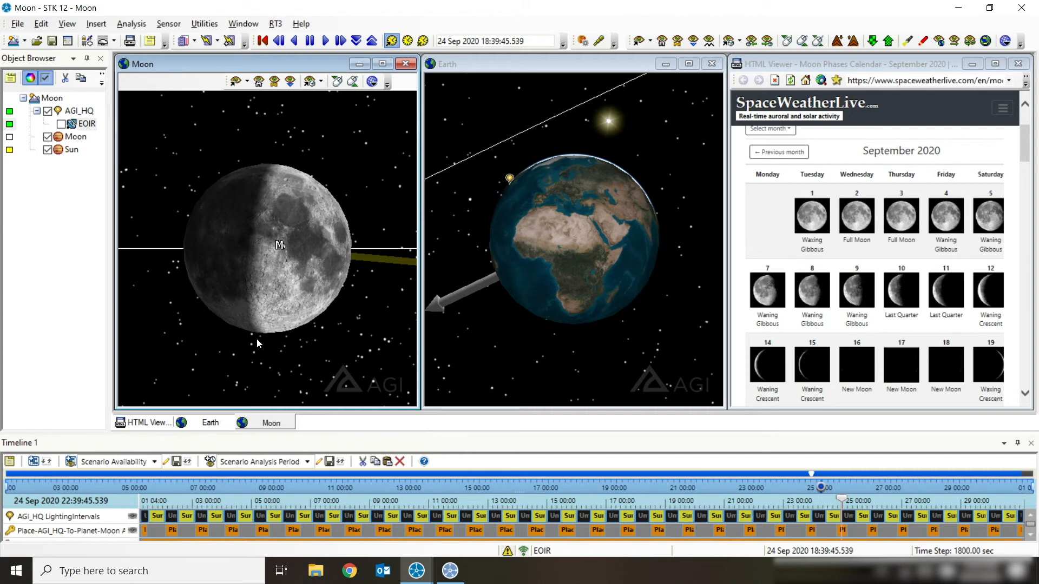
{"action": "mouse_move", "coordinate": [232, 216]}
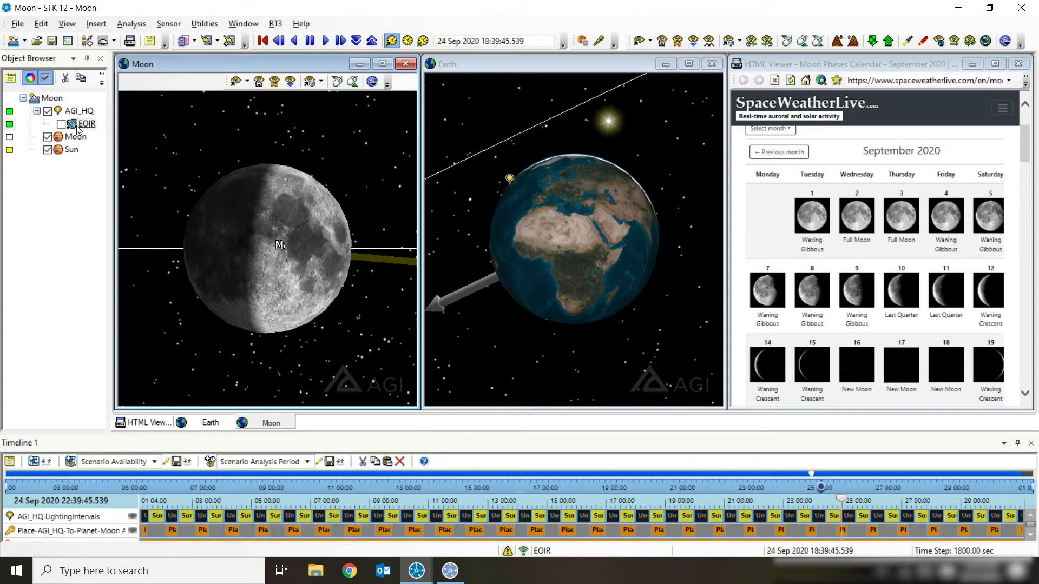
{"action": "mouse_move", "coordinate": [88, 130]}
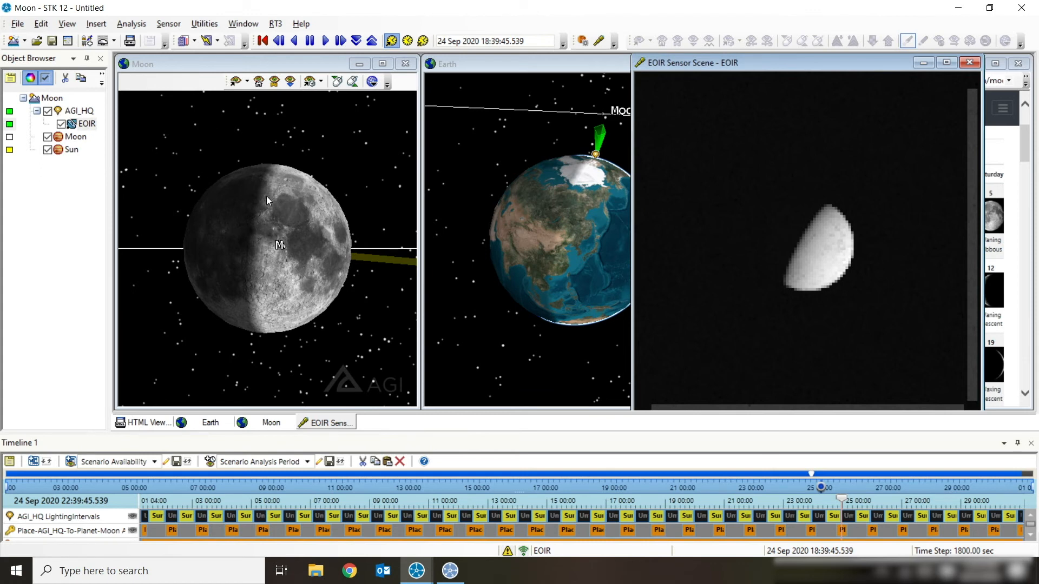
{"action": "mouse_move", "coordinate": [653, 144]}
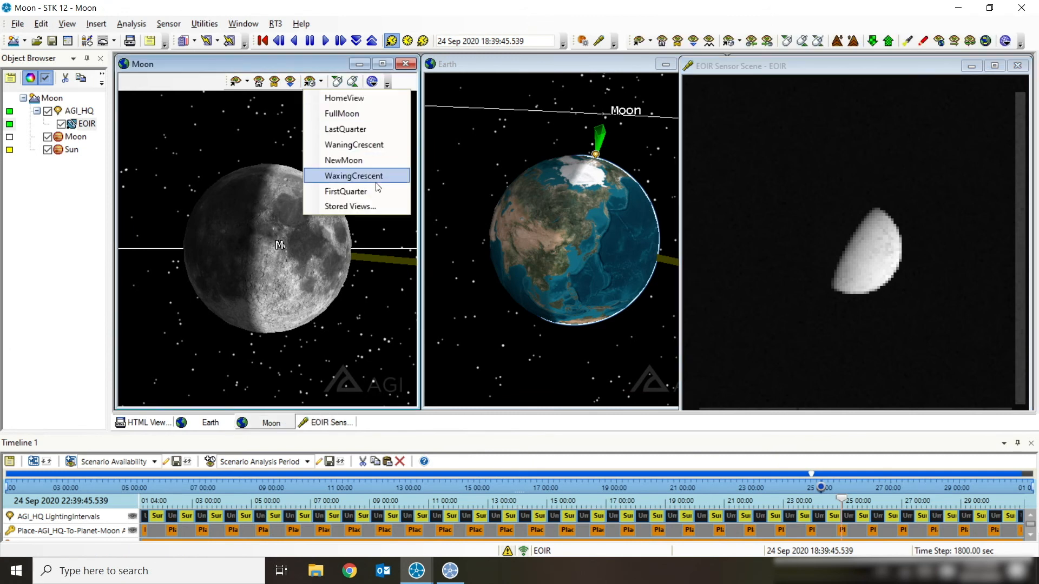
- Reset the scenario to its start time, 1 Sep 2020 midnight, with the EOIR sensor enabled
{"action": "left_click", "coordinate": [353, 175]}
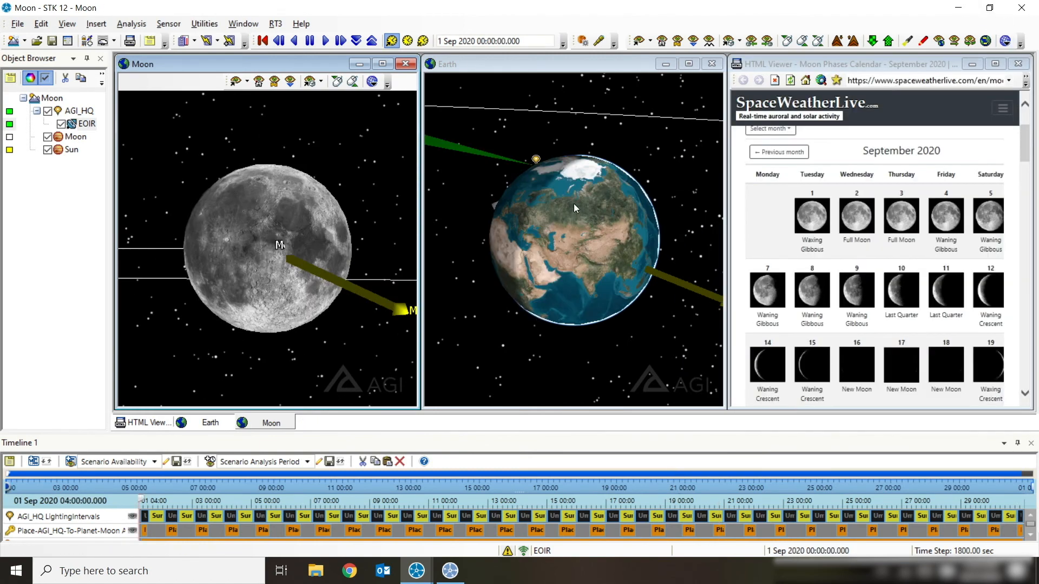
- Play the animation from 1 Sep 2020 so the Moon wanes toward 8 Sep 2020 04:30
{"action": "left_click", "coordinate": [324, 40]}
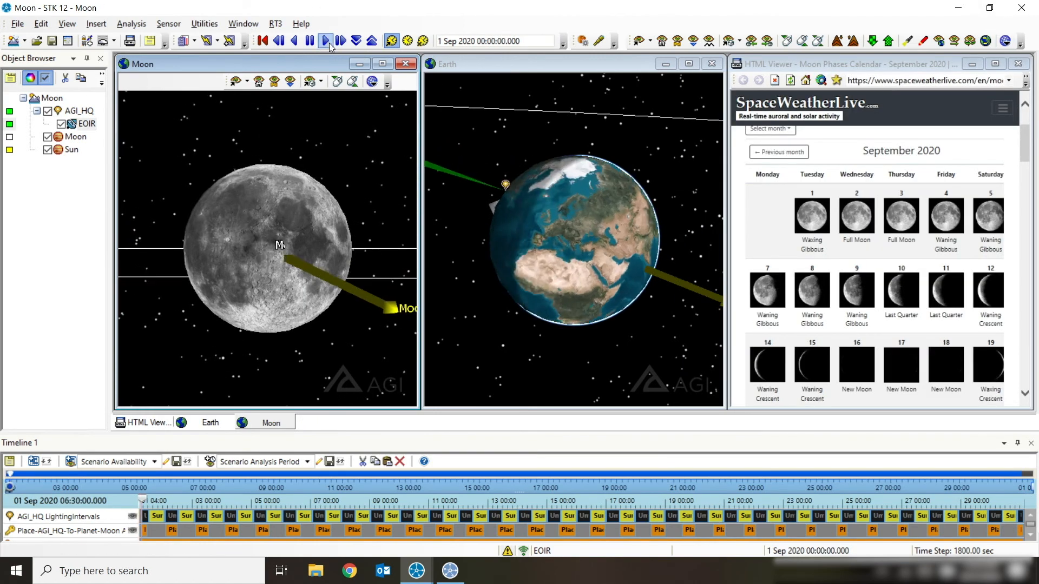
{"action": "left_click", "coordinate": [325, 41]}
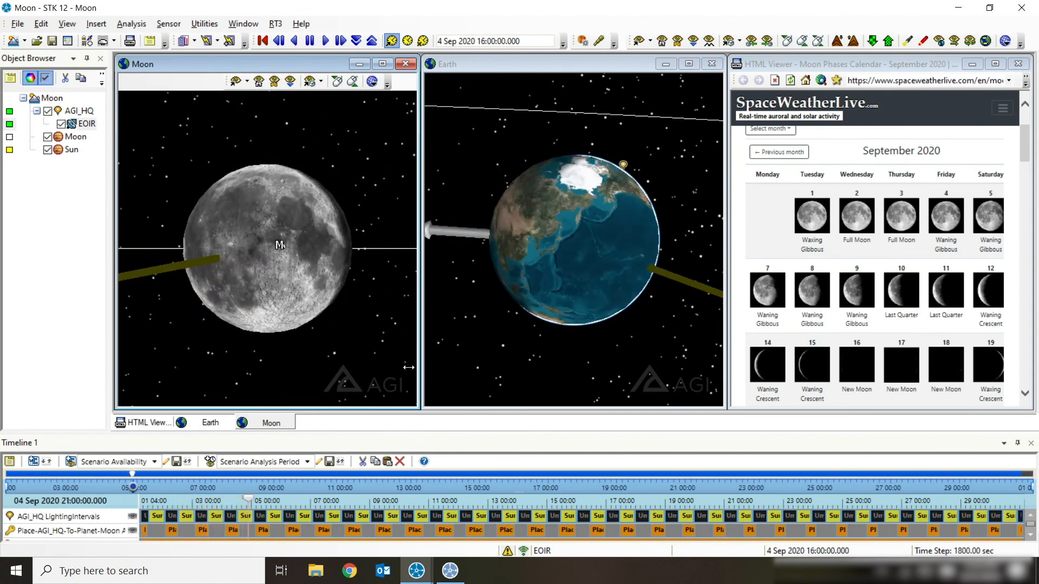
{"action": "left_click", "coordinate": [263, 41]}
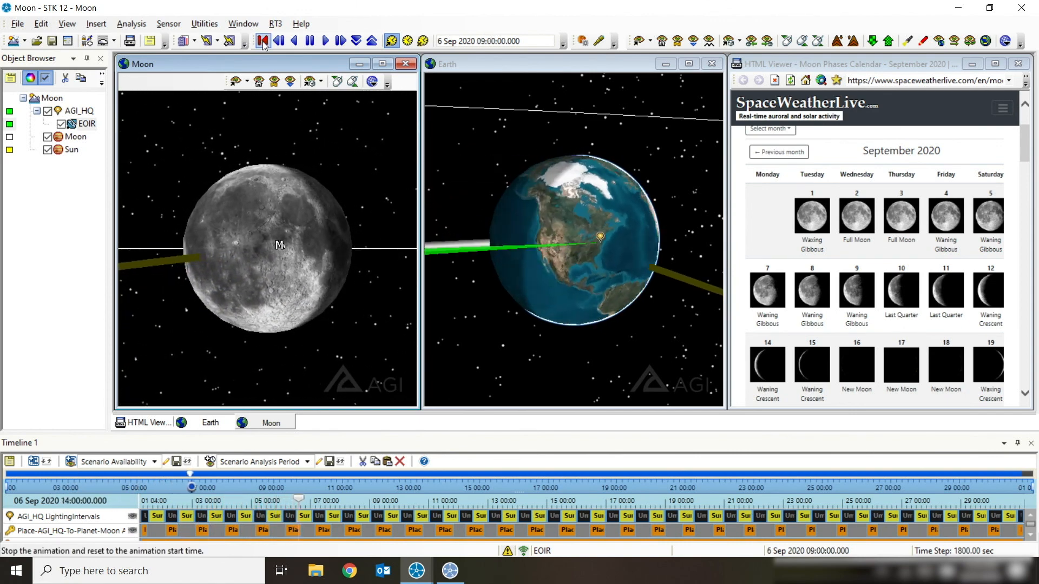
{"action": "left_click", "coordinate": [325, 41]}
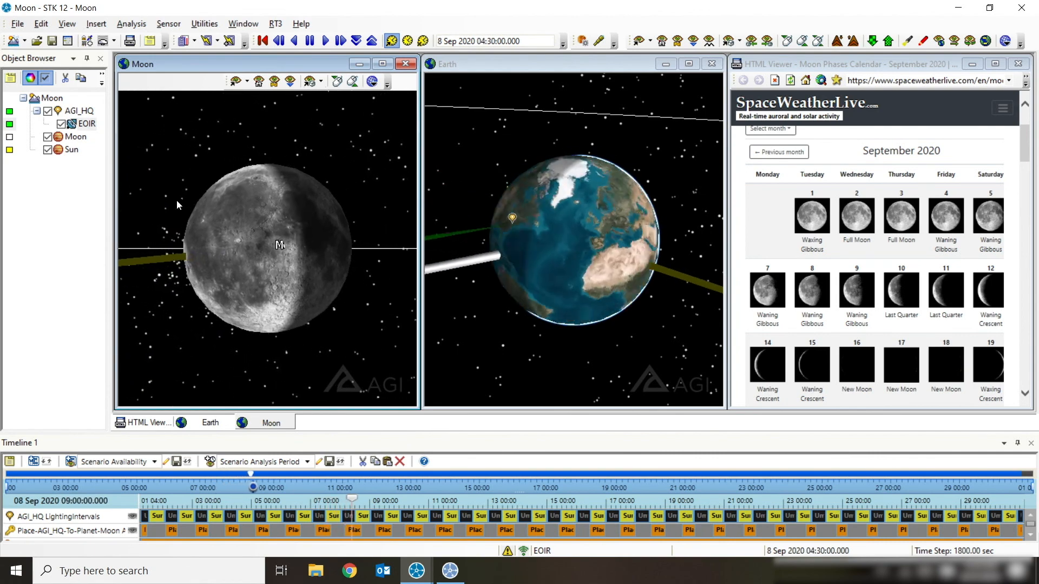